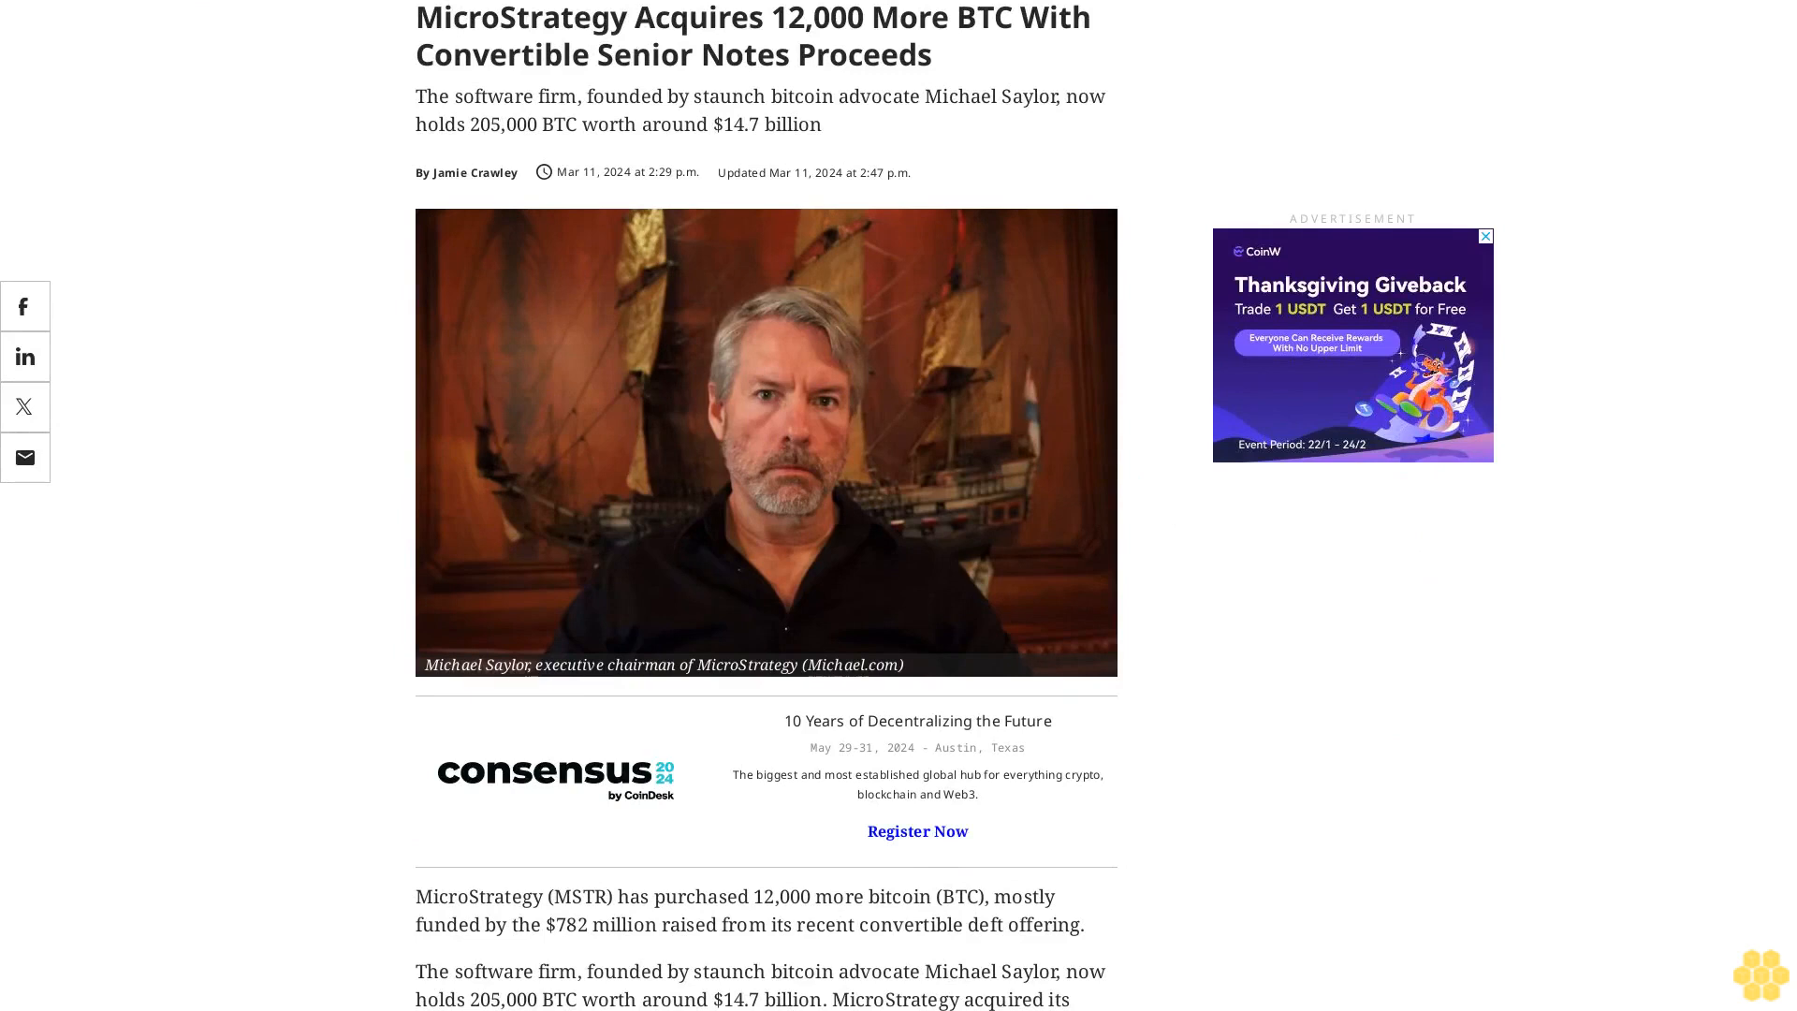
pyautogui.scroll(-3)
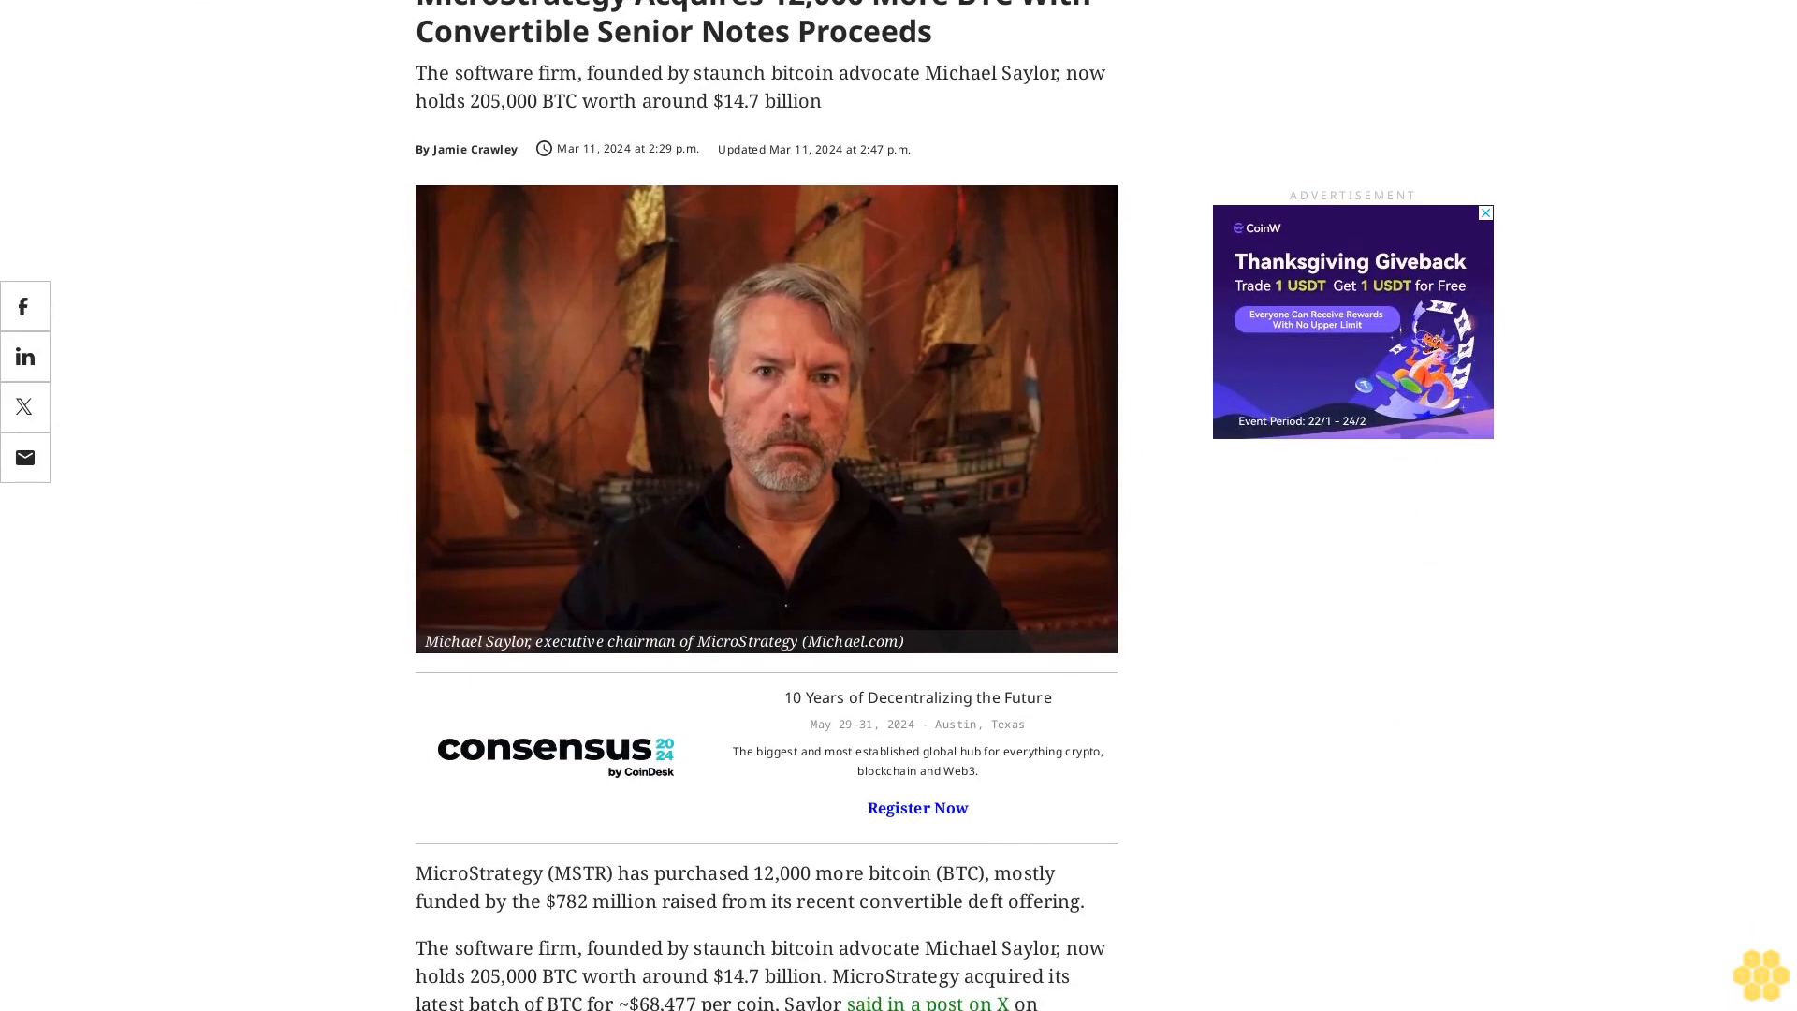
pyautogui.scroll(-3)
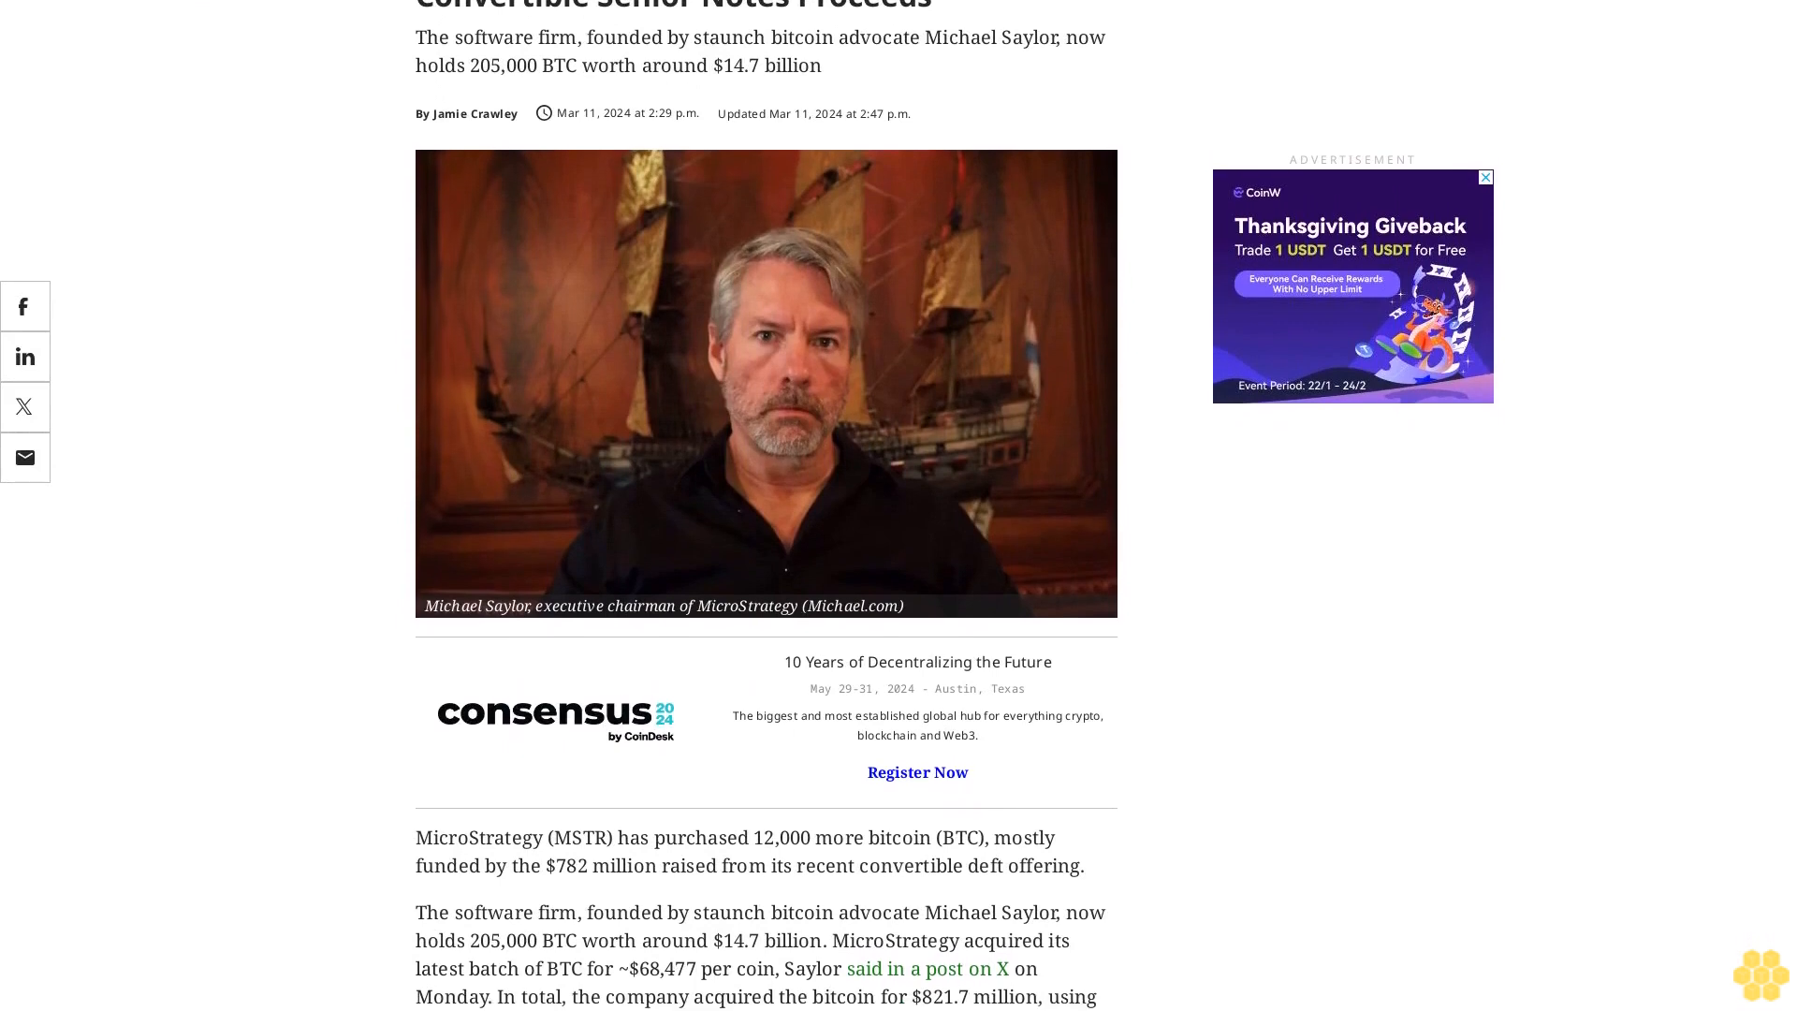
pyautogui.scroll(-3)
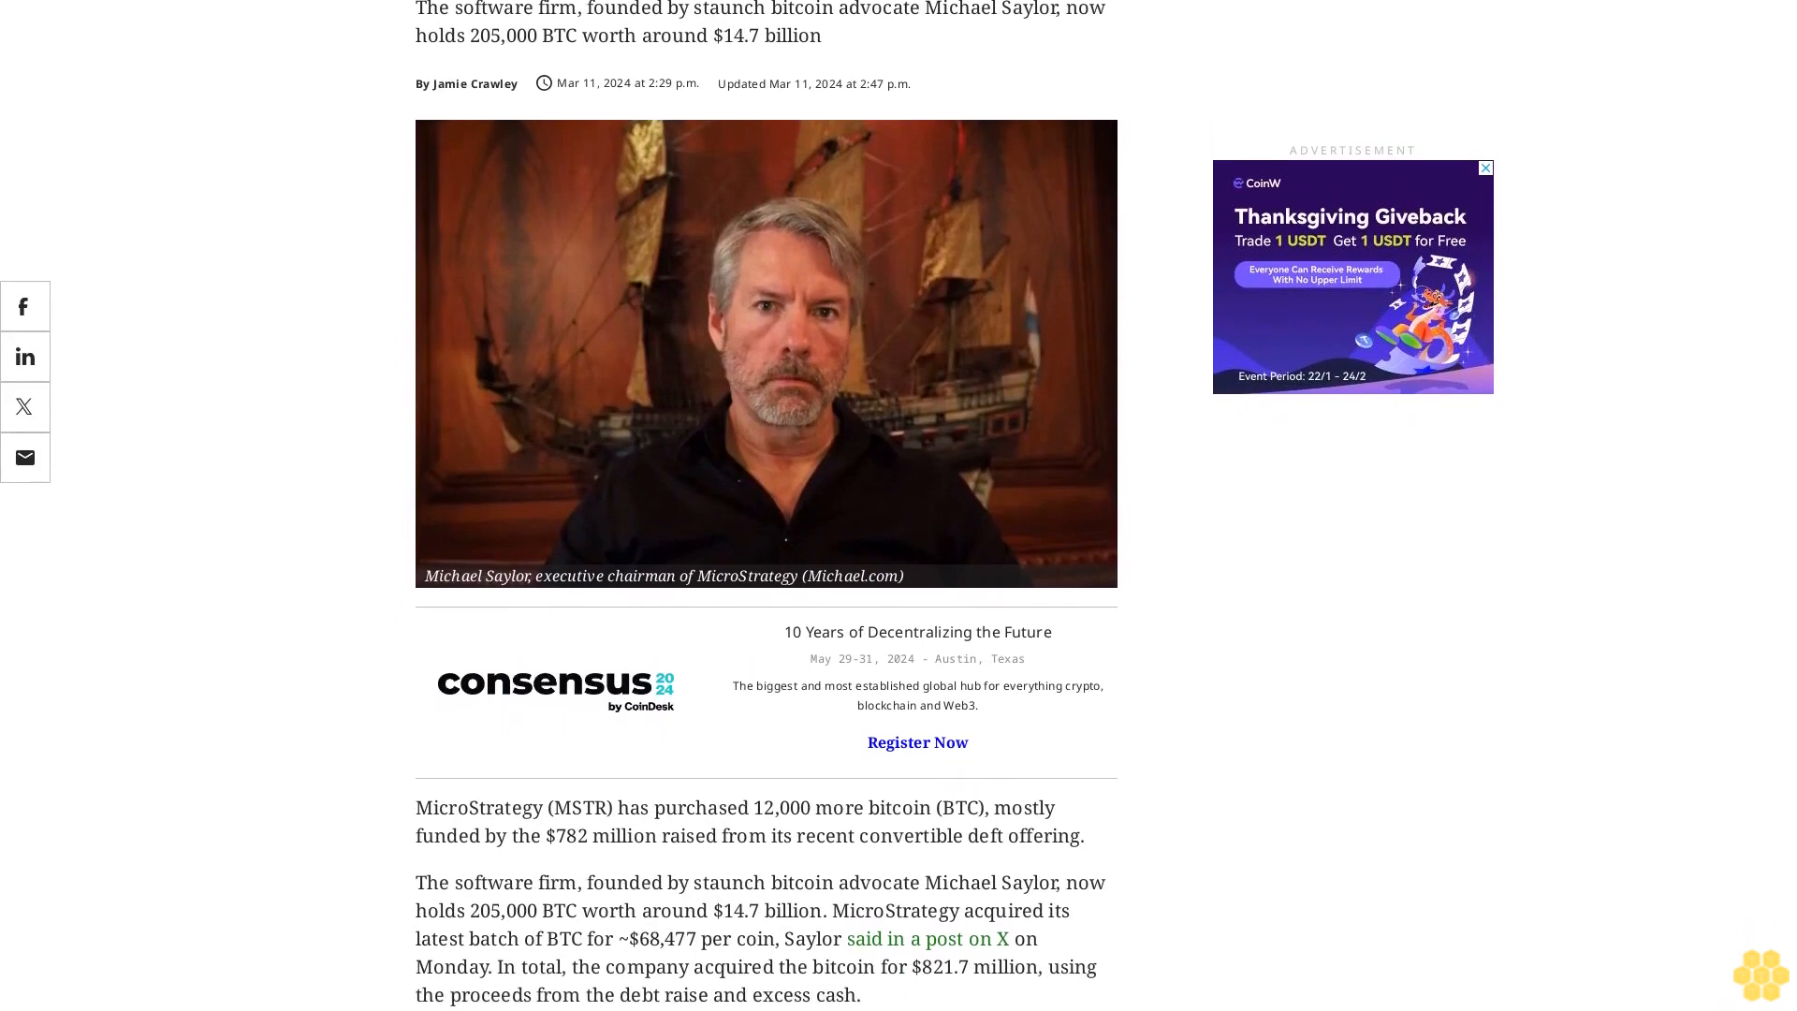
pyautogui.scroll(-3)
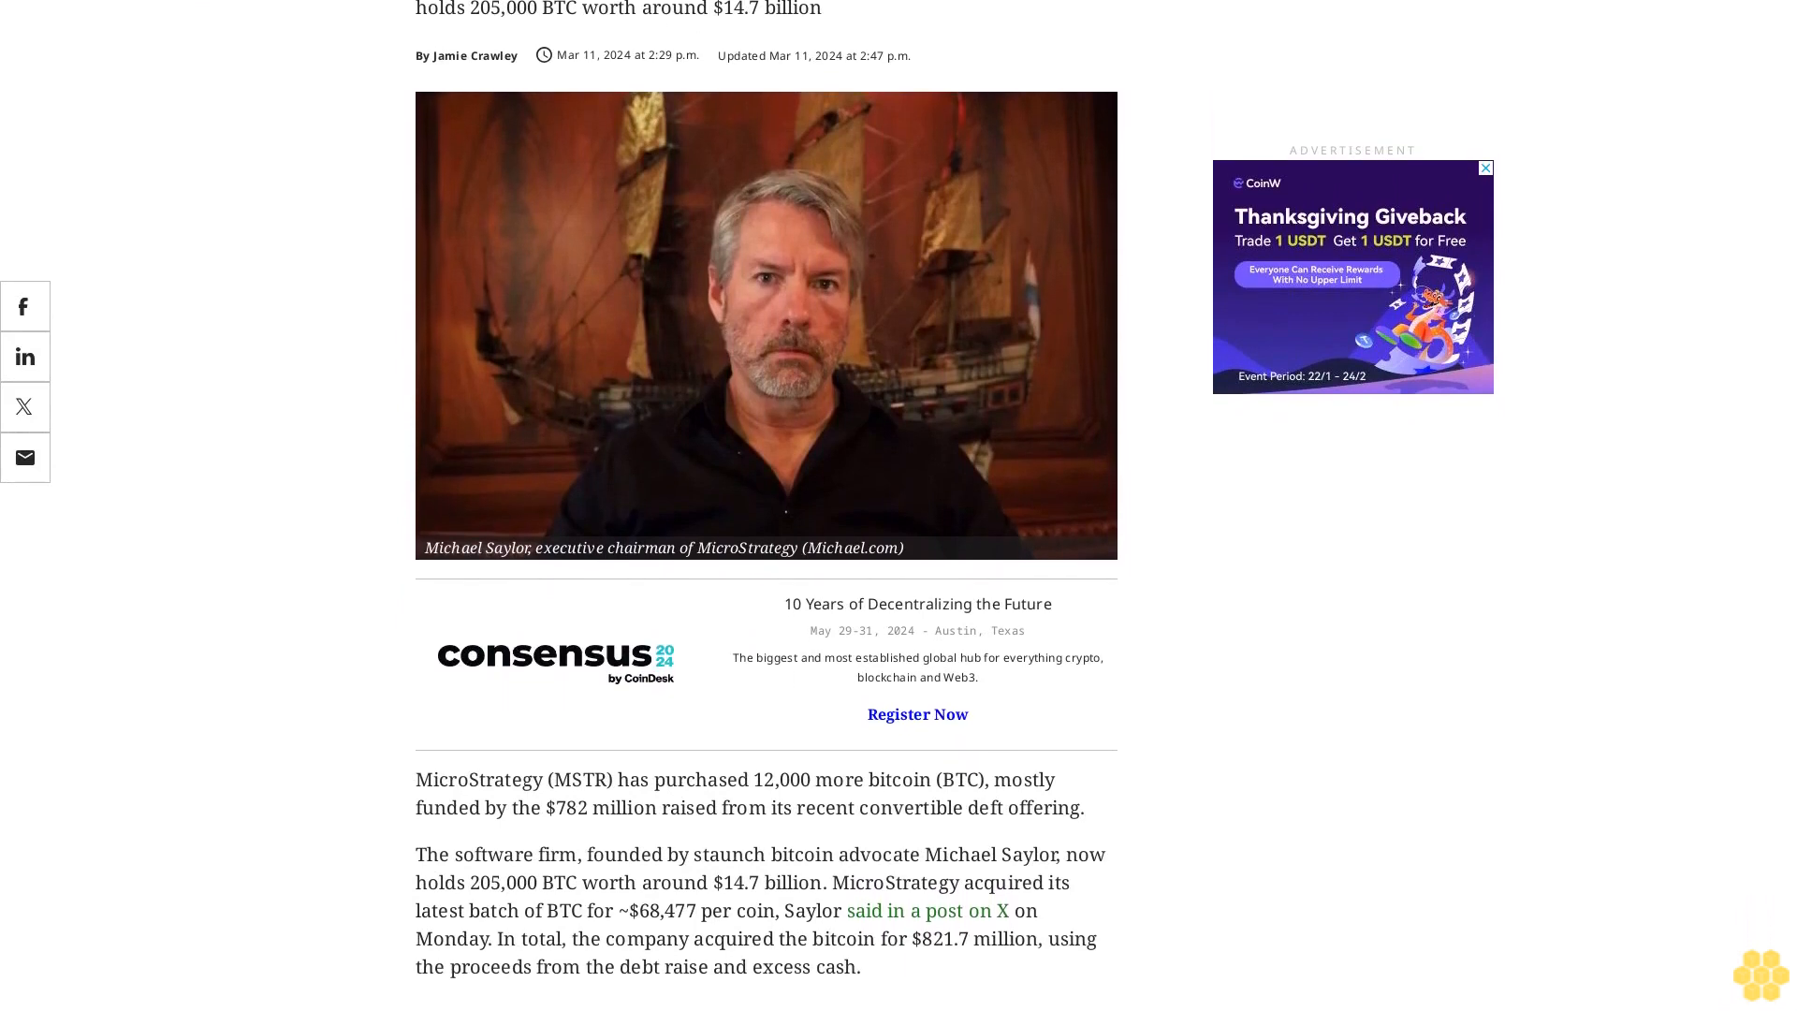
pyautogui.scroll(-3)
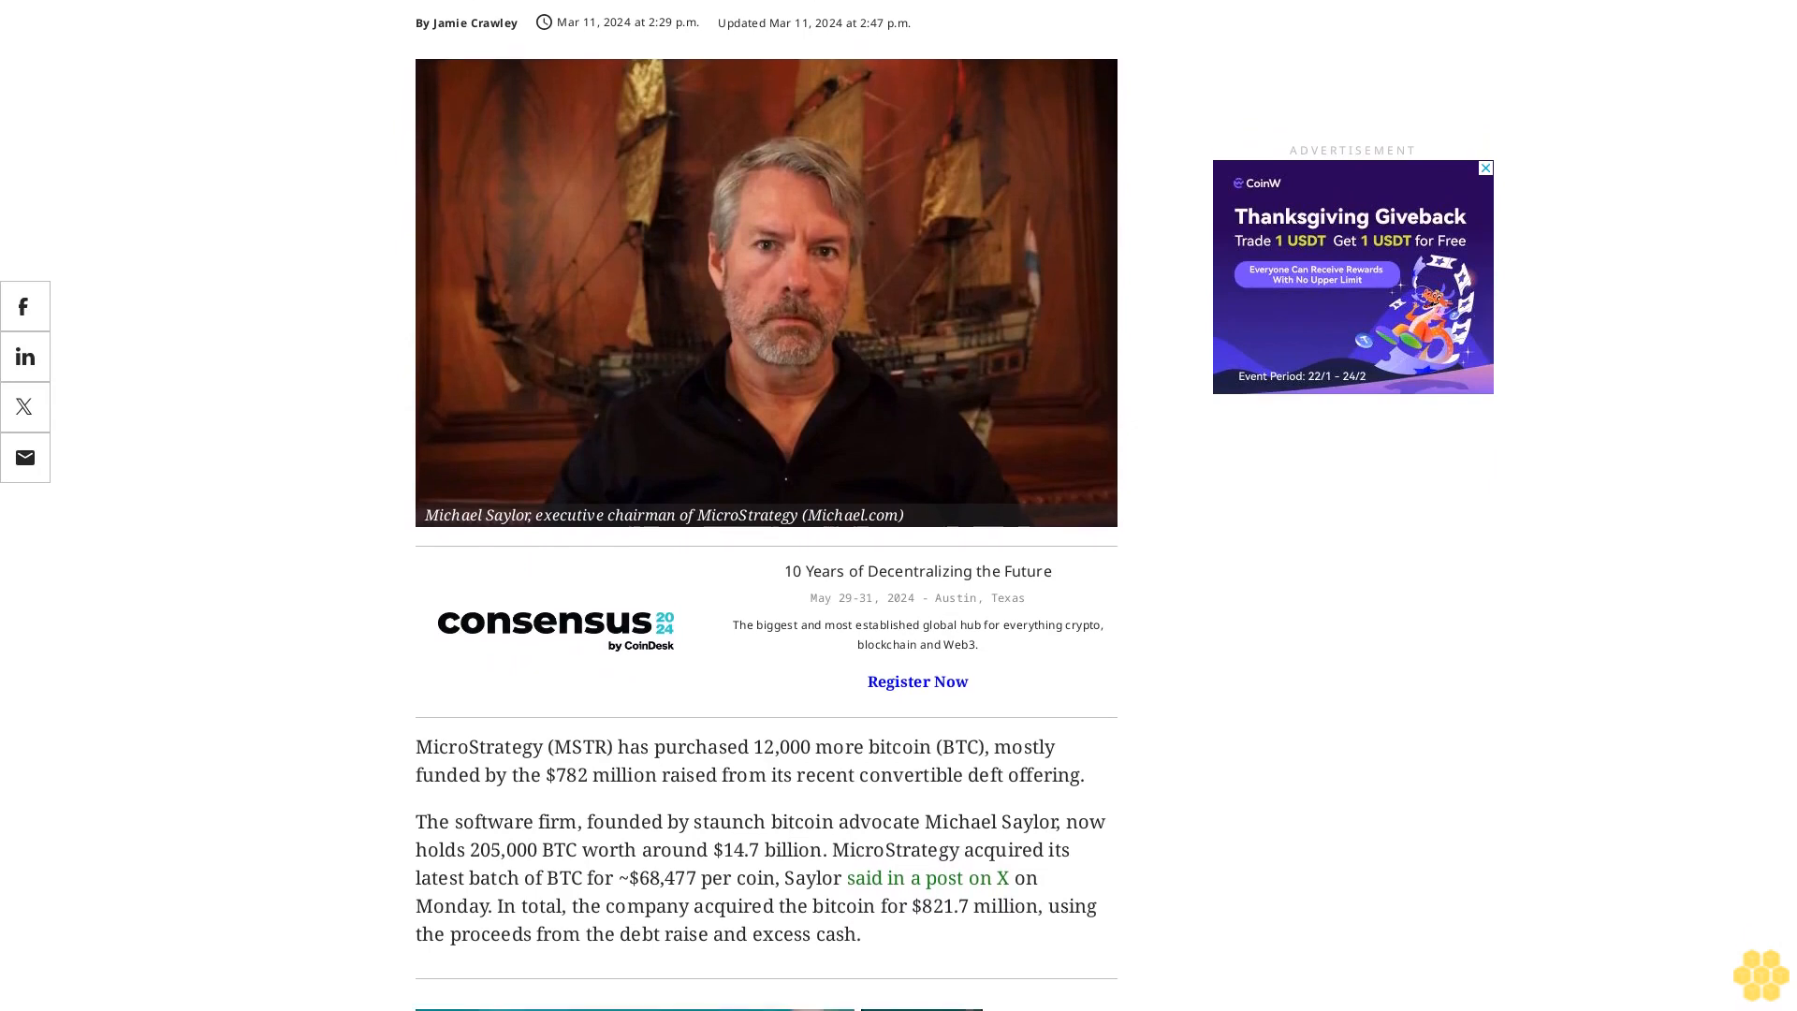
pyautogui.scroll(-3)
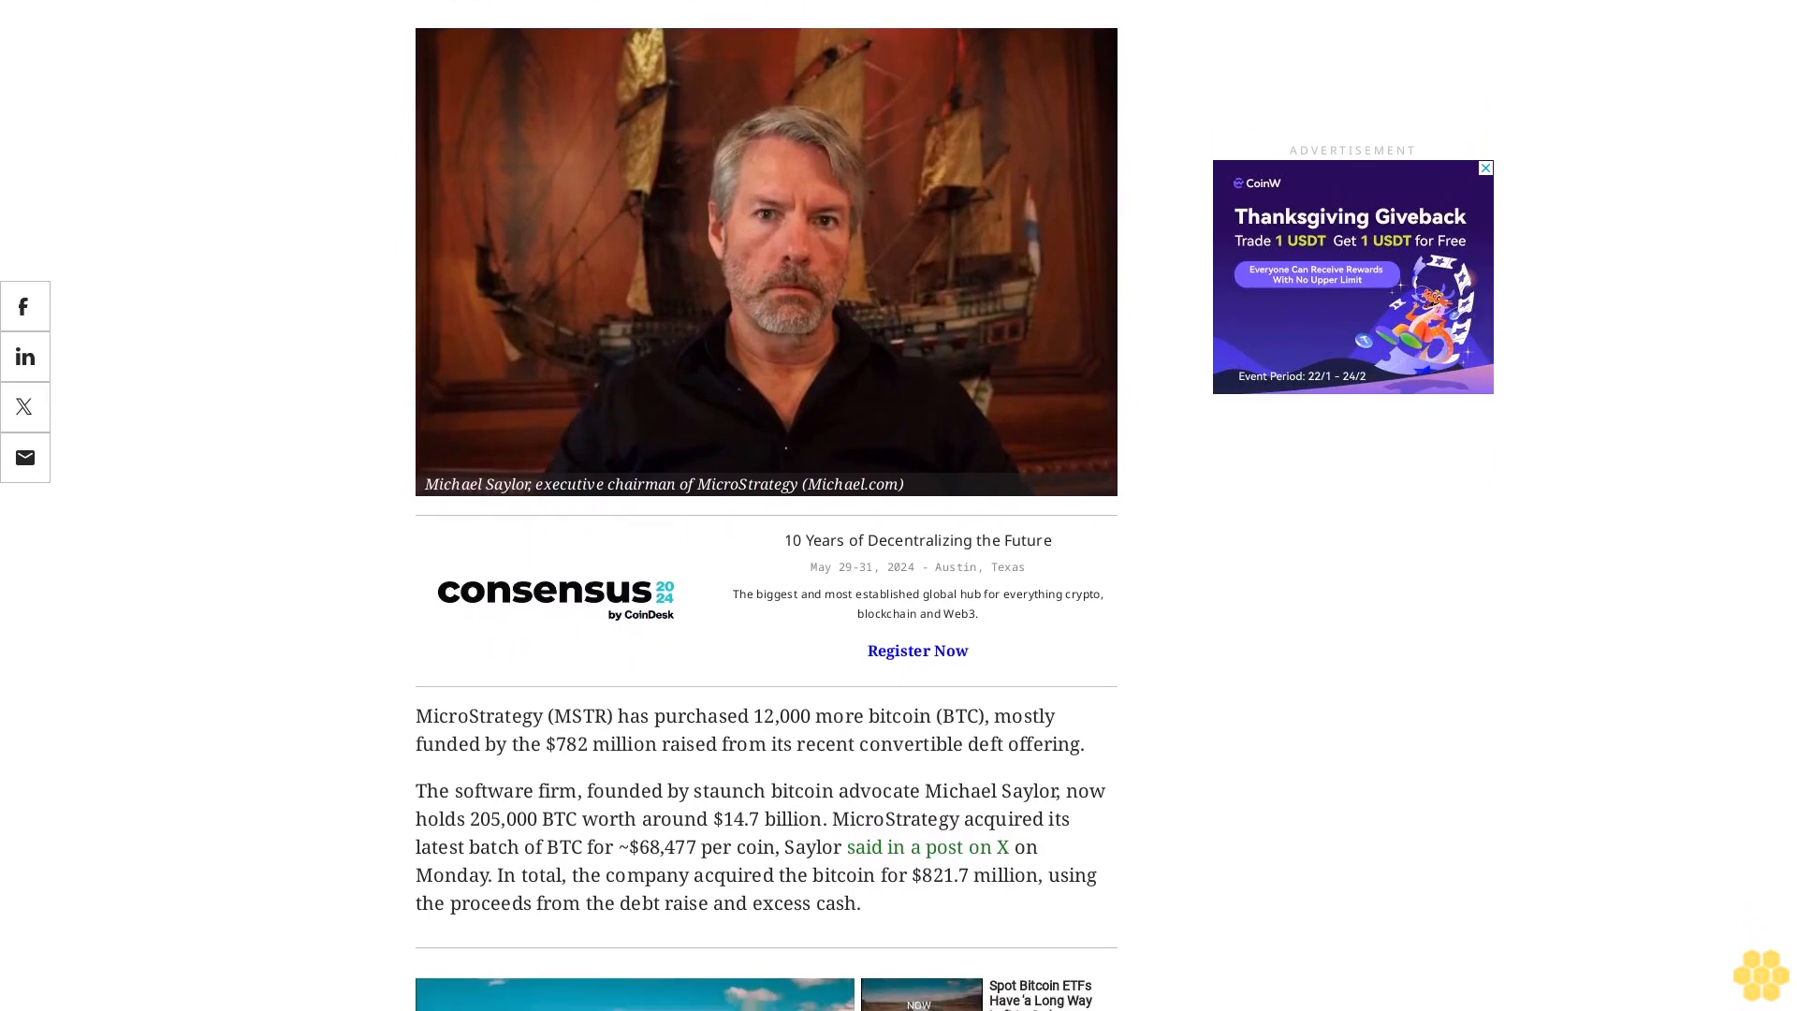
pyautogui.scroll(-3)
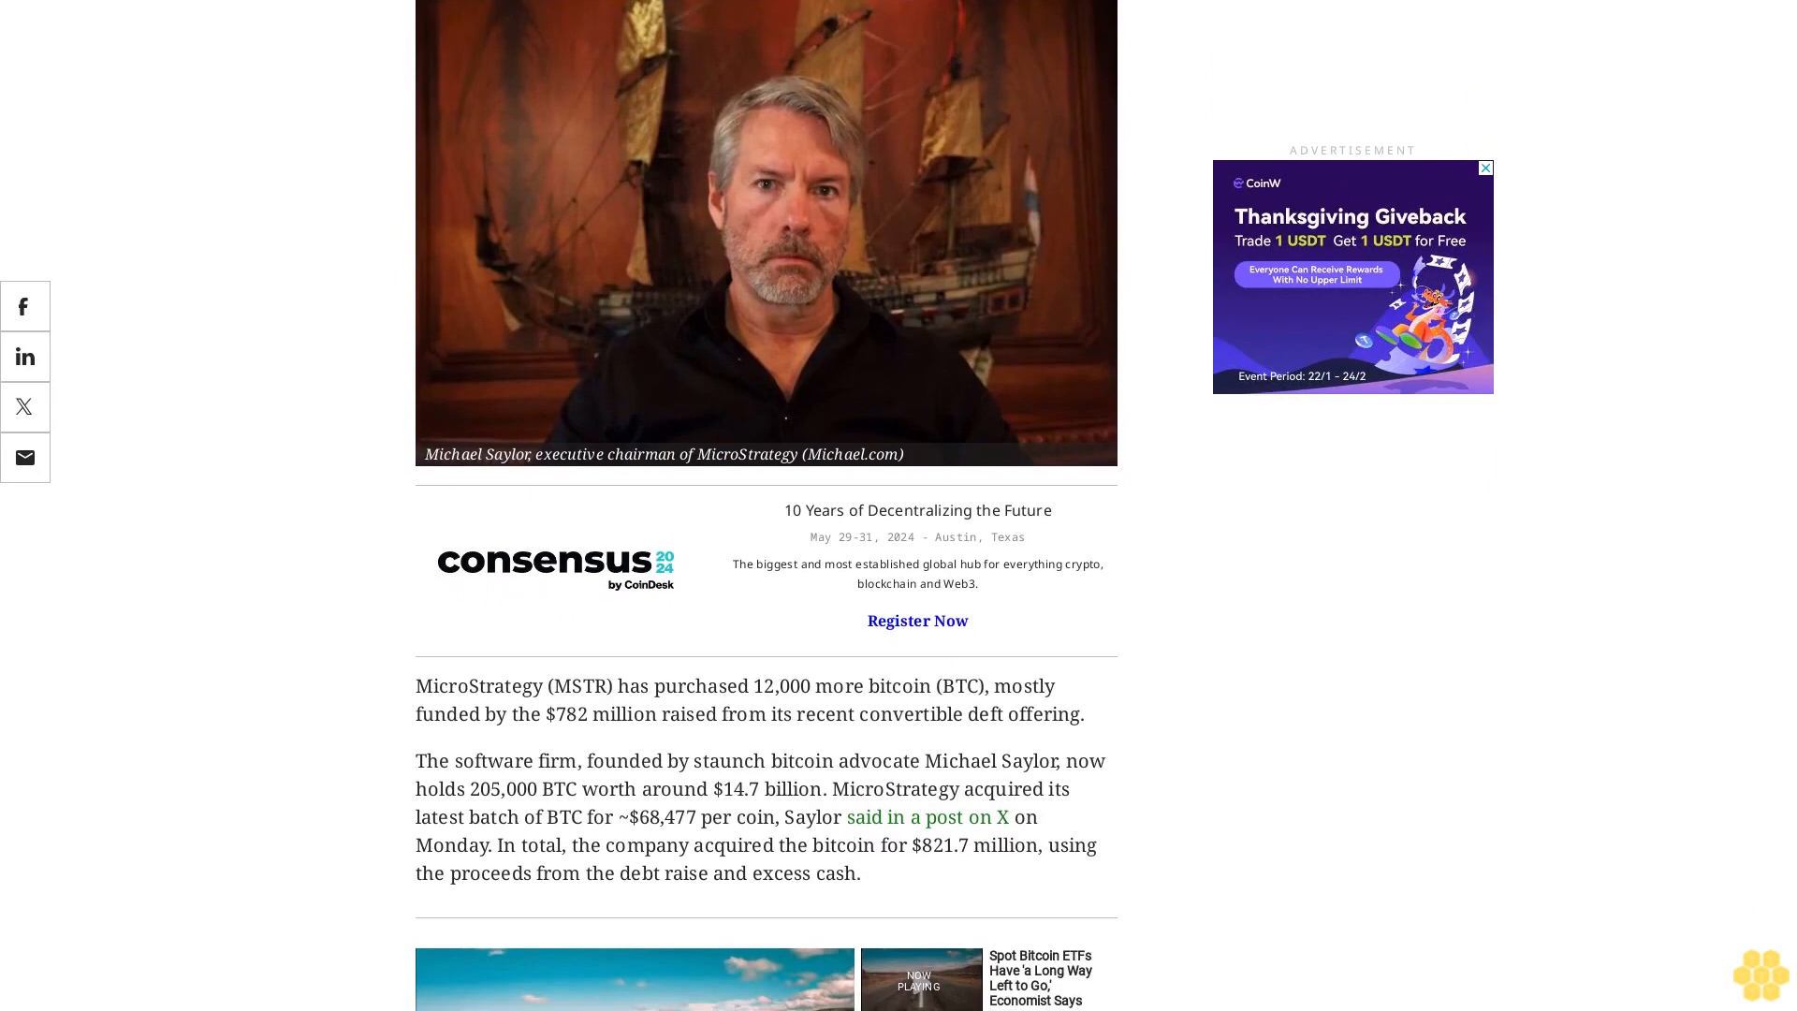
pyautogui.scroll(-3)
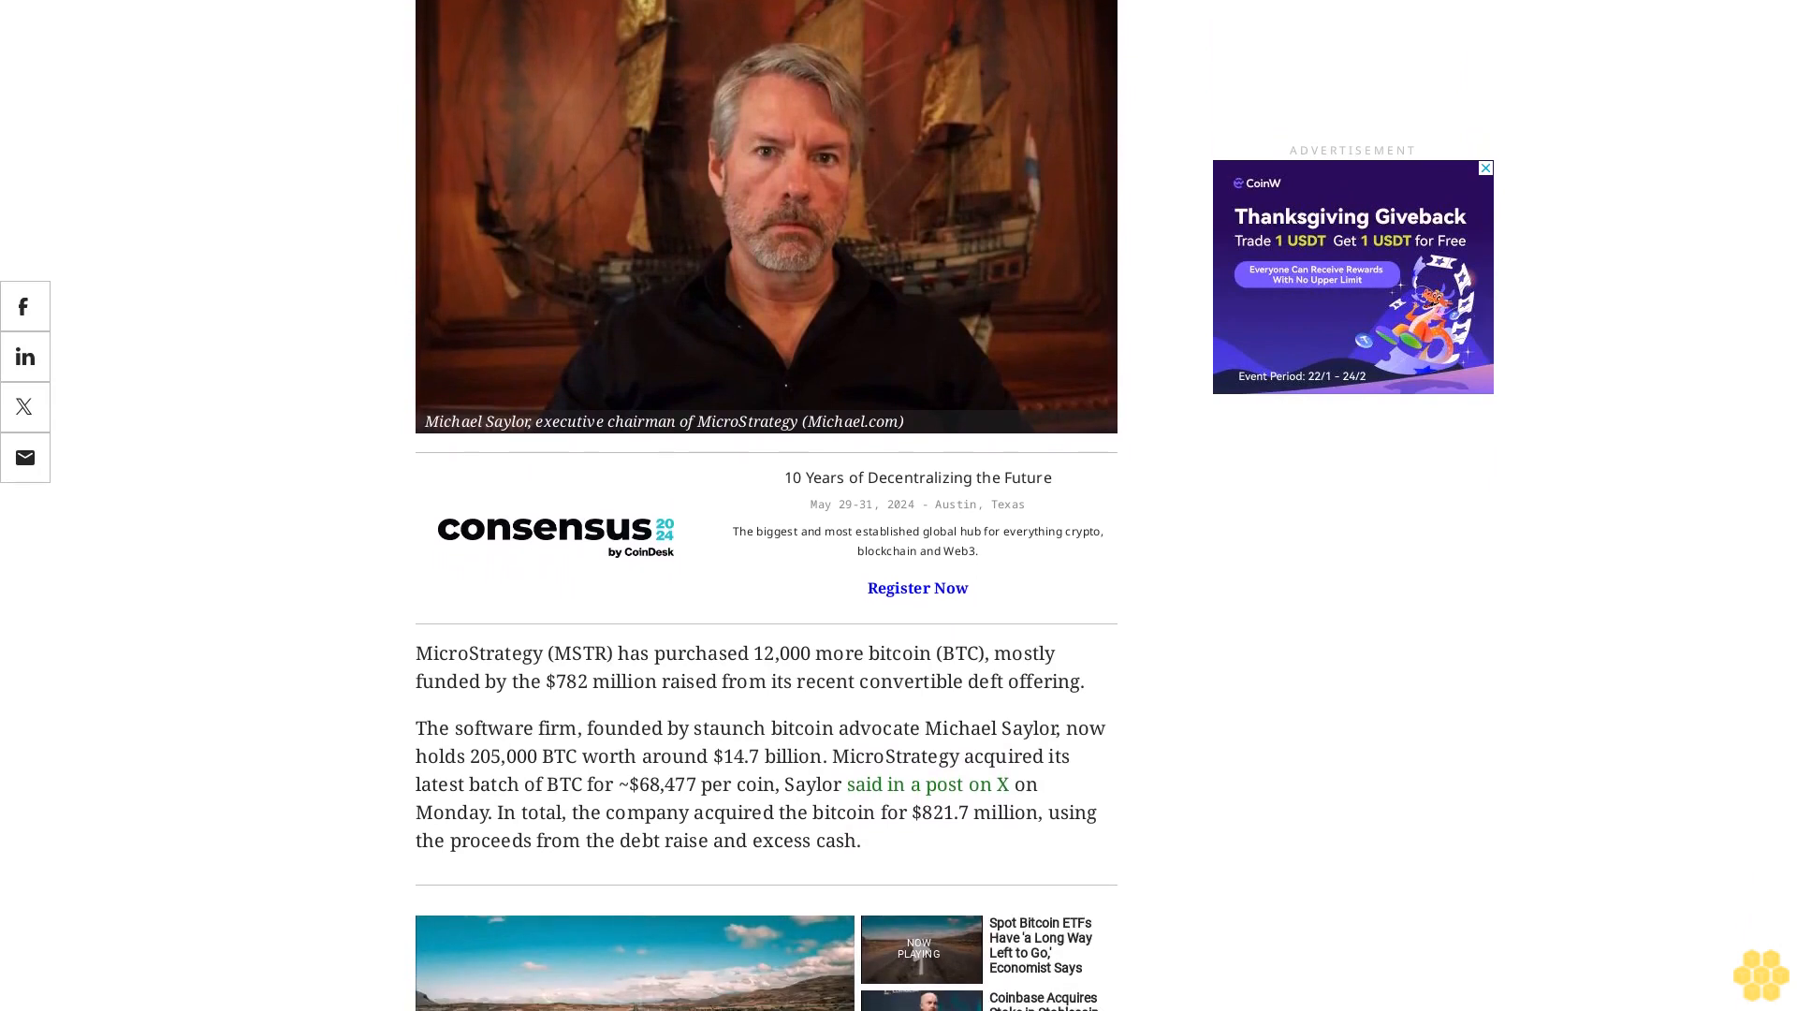
pyautogui.scroll(-3)
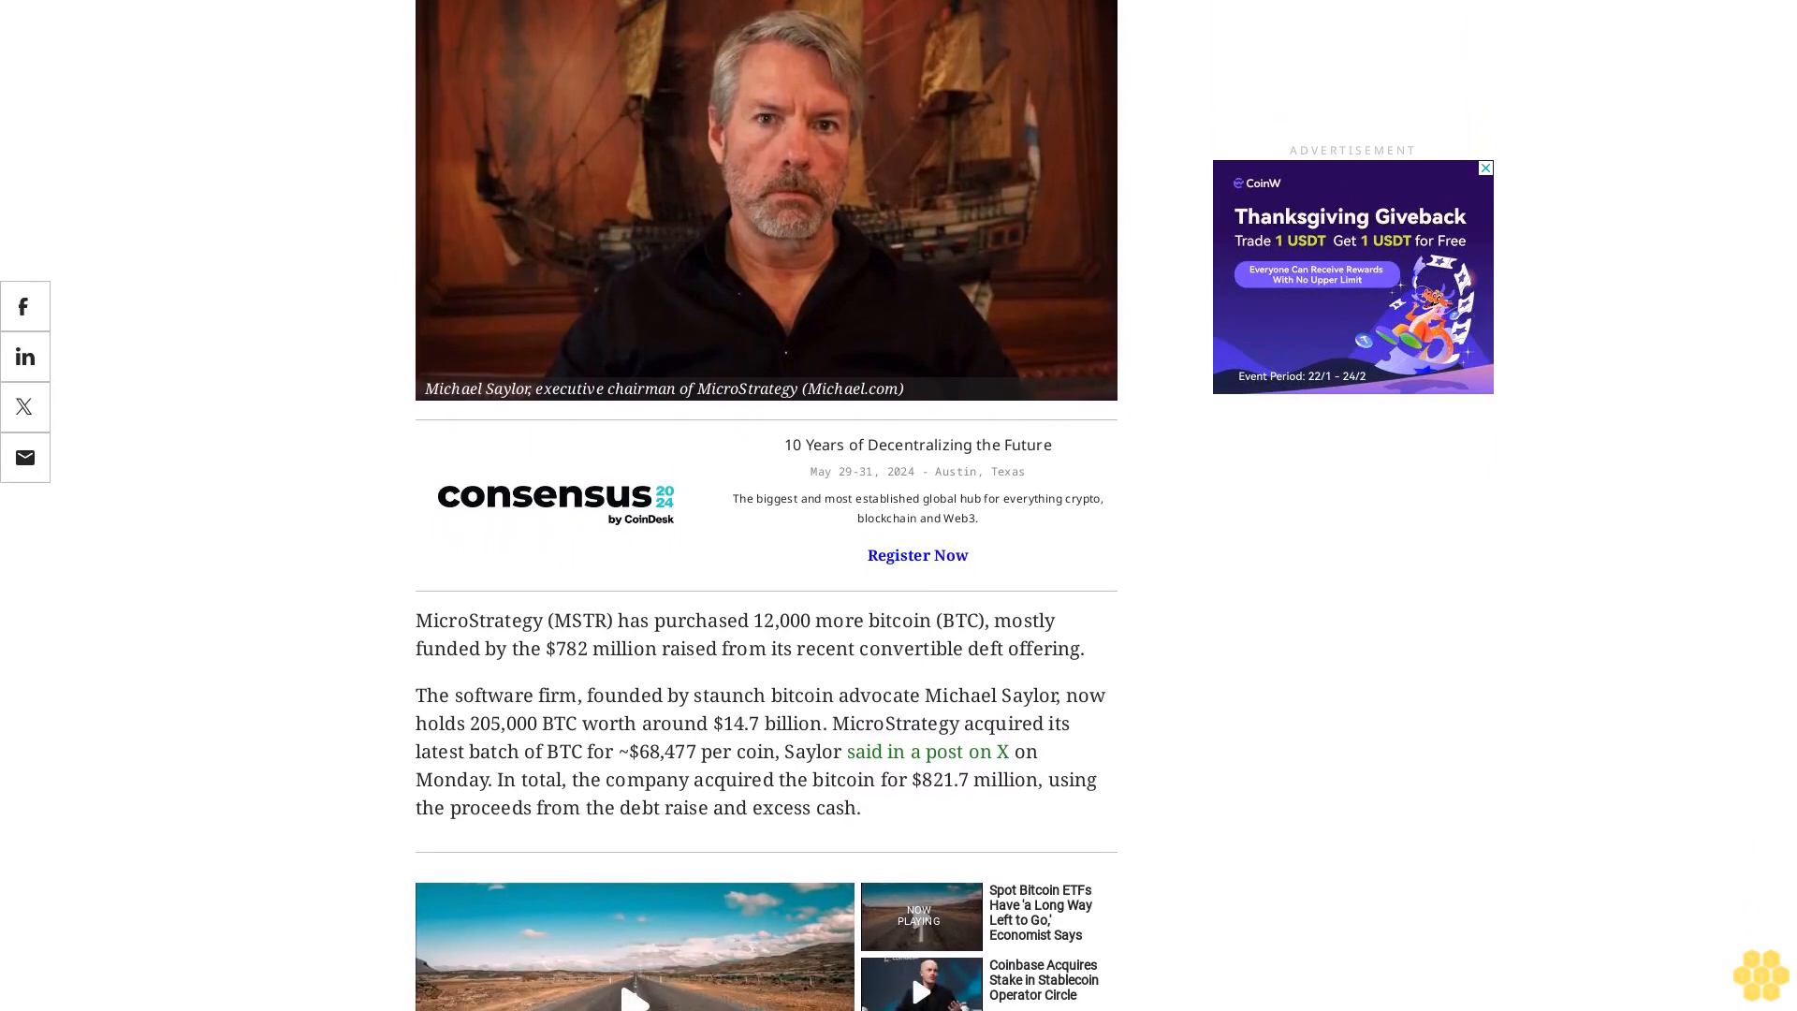
pyautogui.scroll(-3)
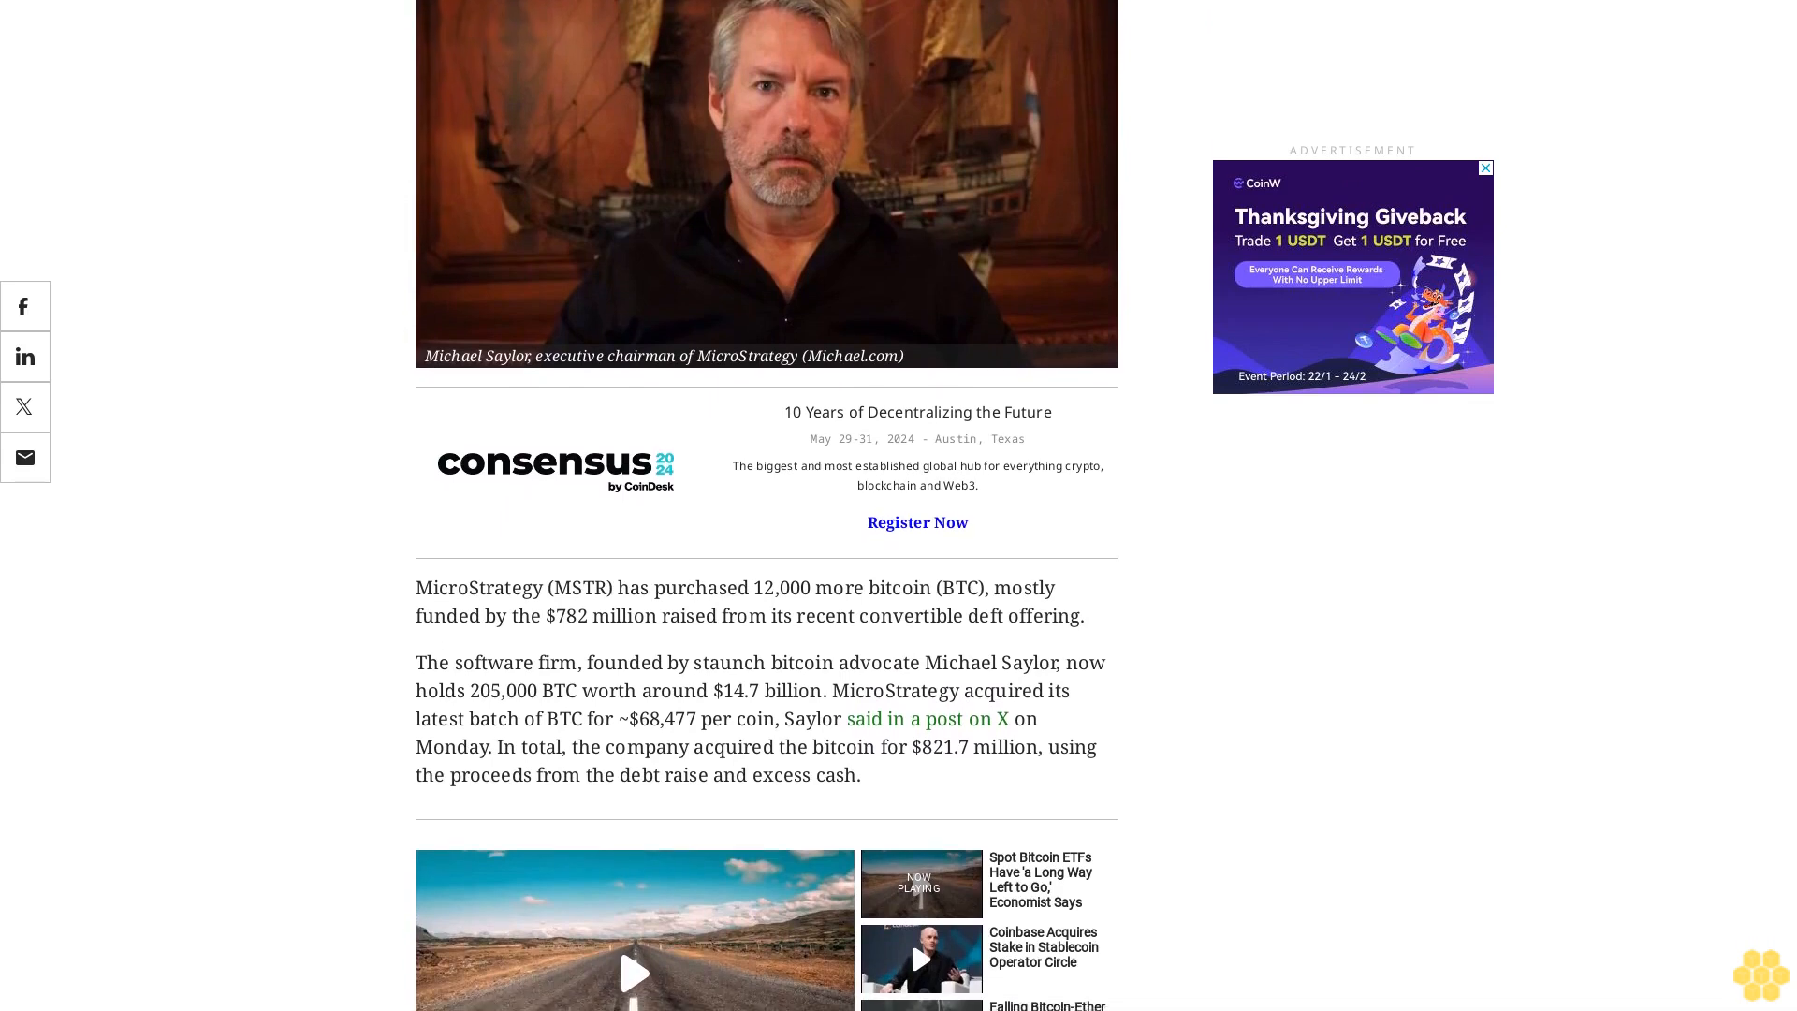
pyautogui.scroll(-3)
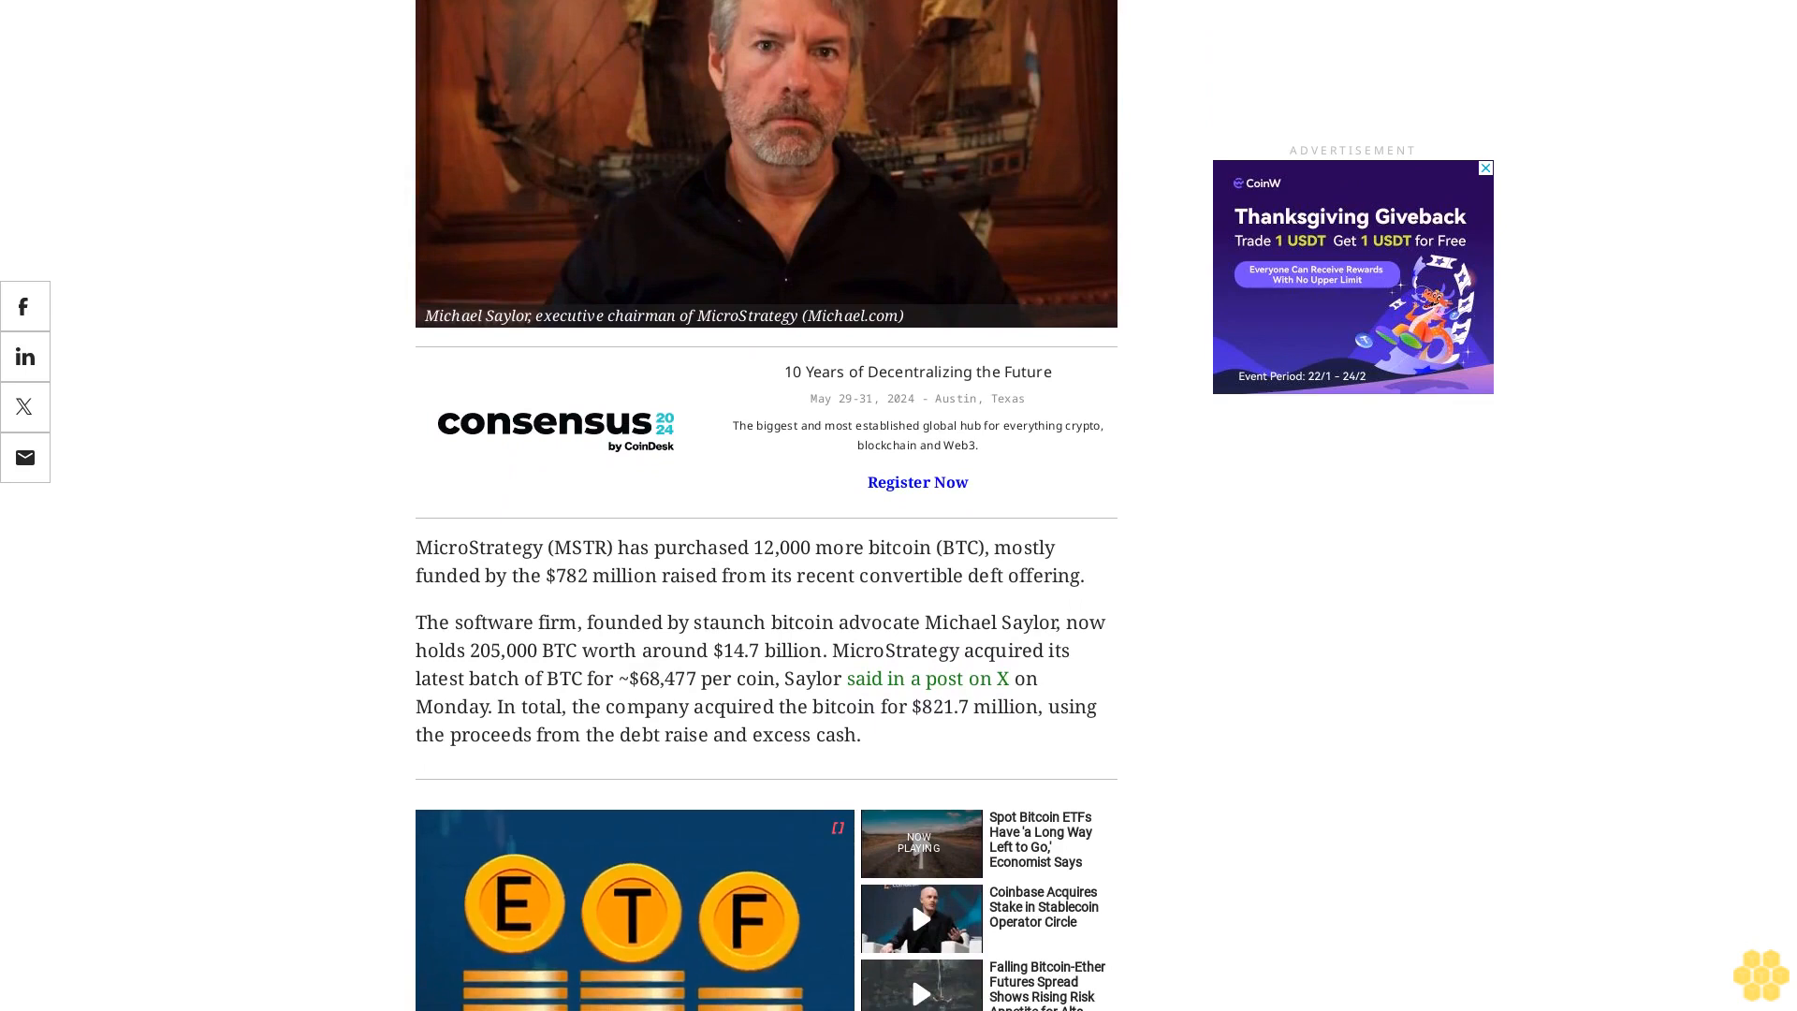
pyautogui.scroll(-3)
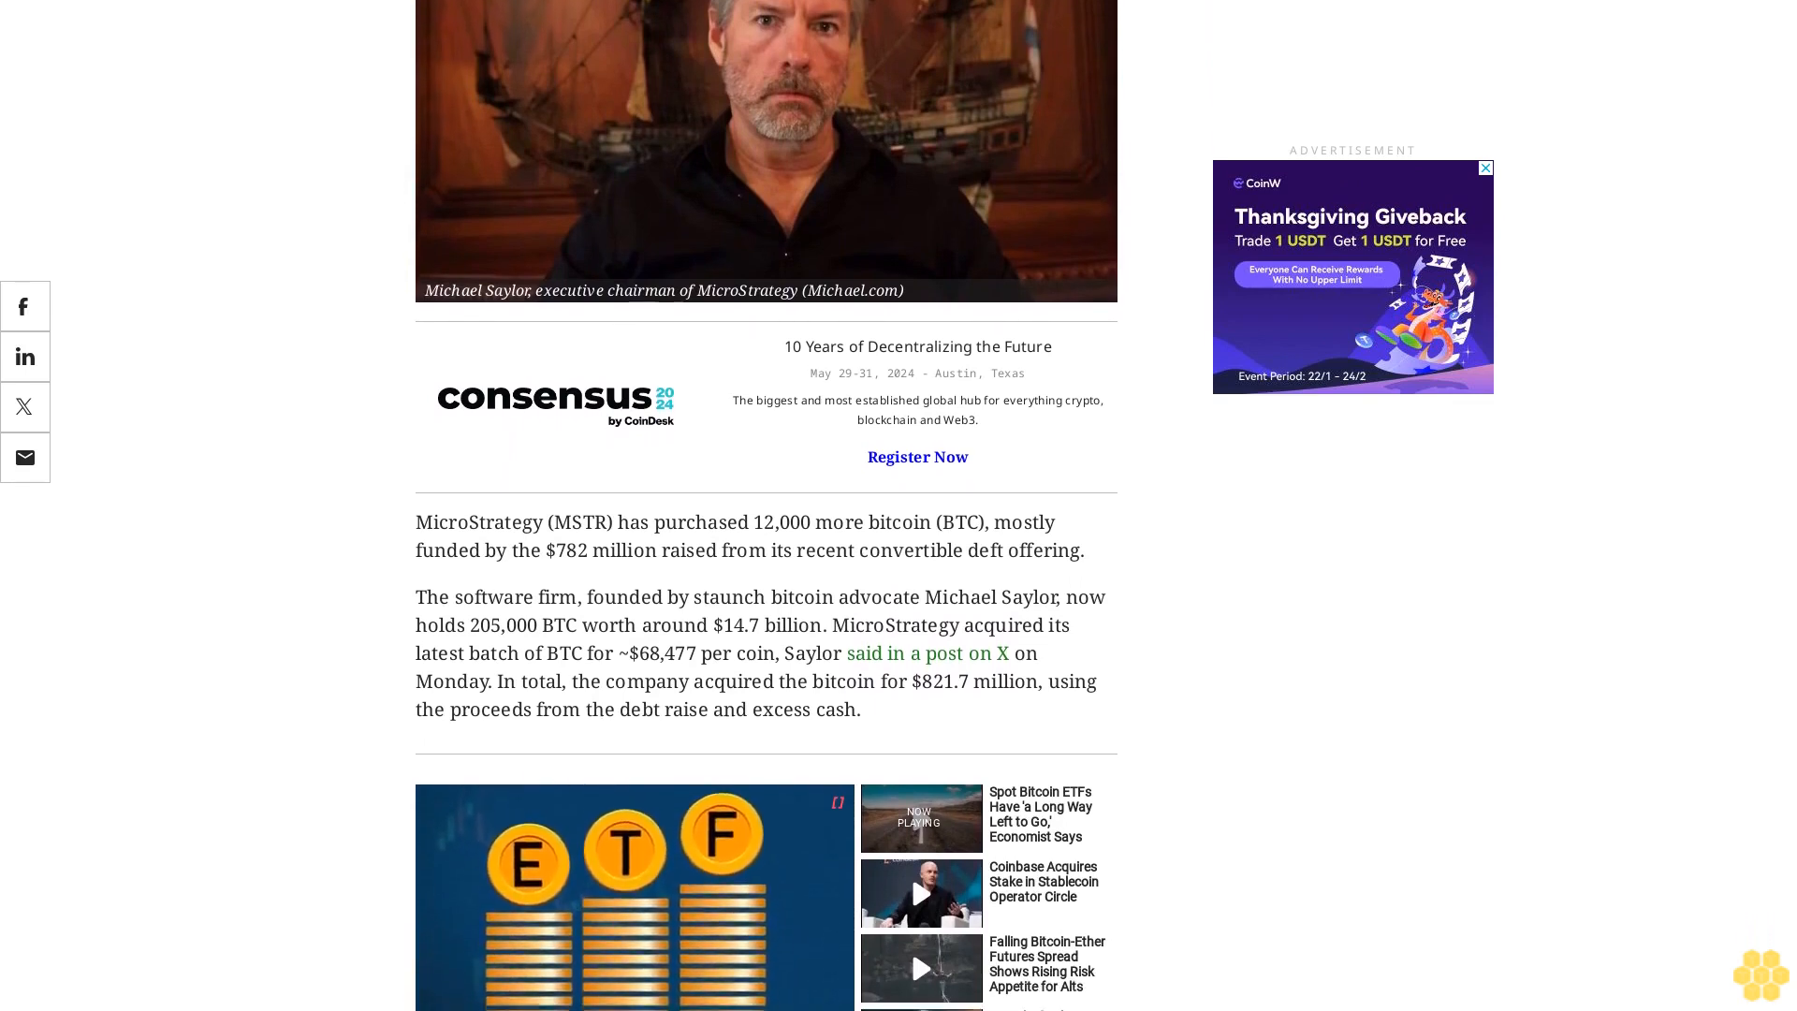
pyautogui.scroll(-3)
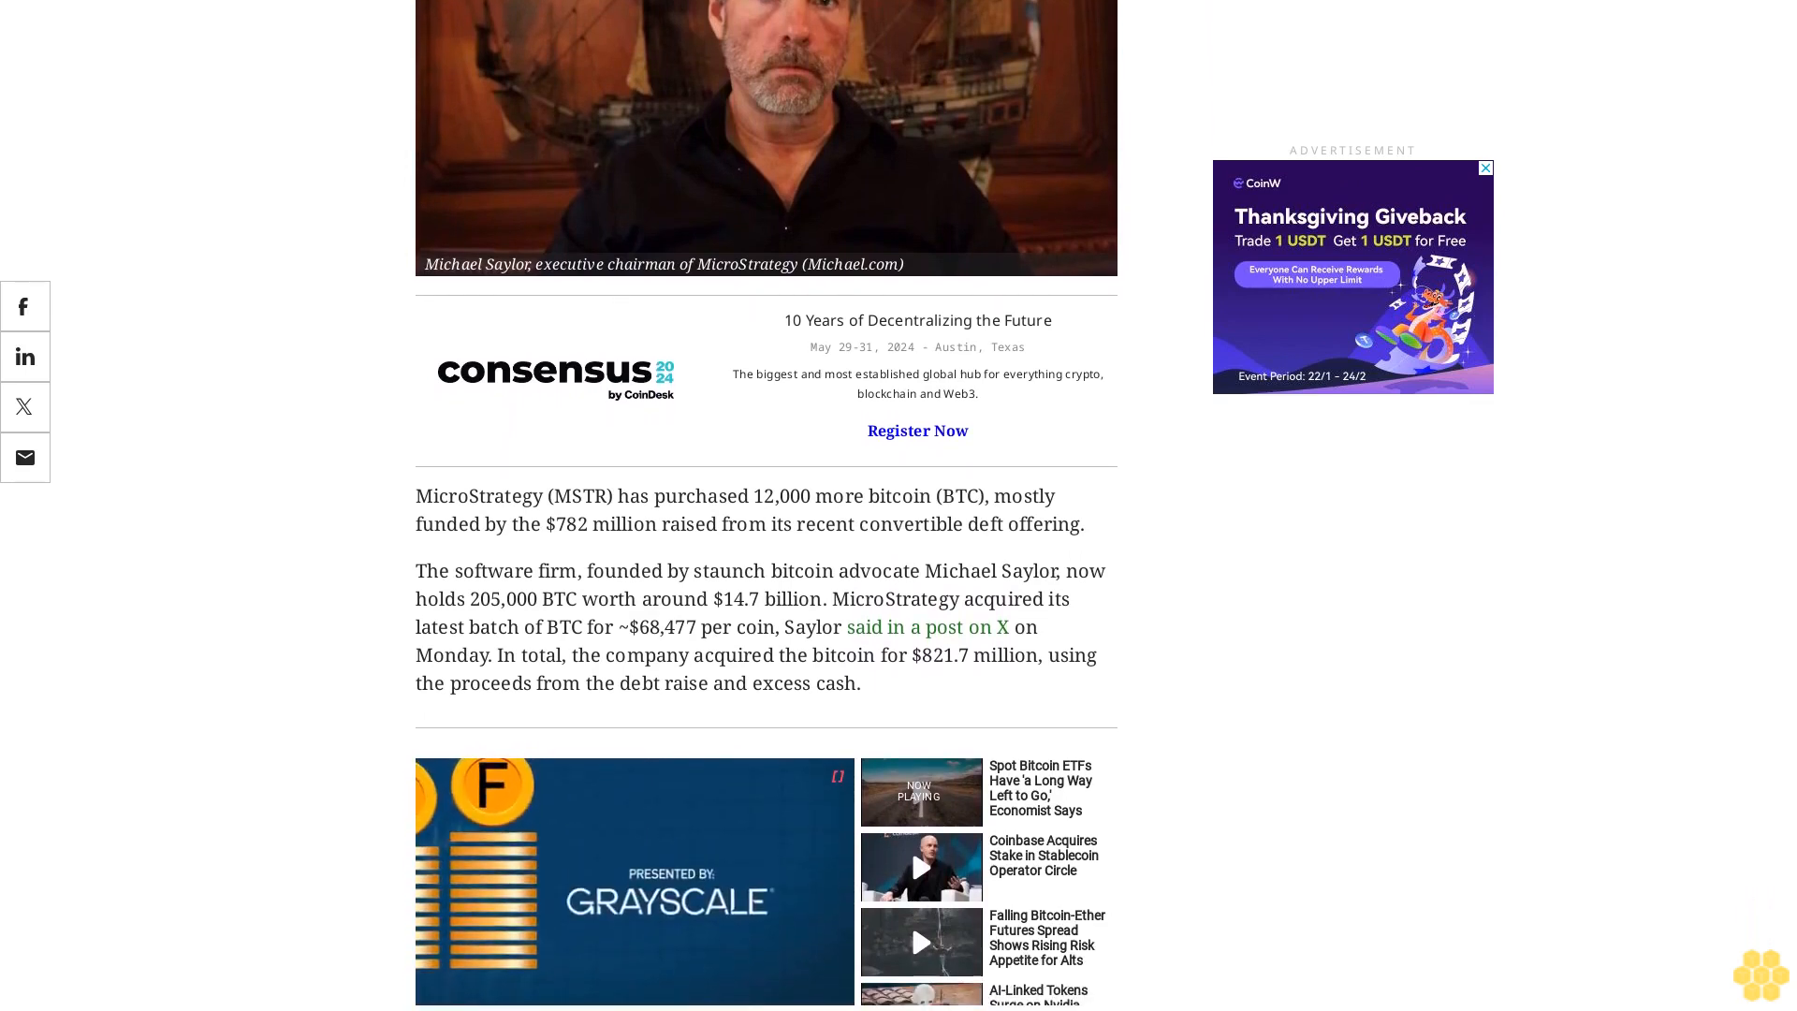
pyautogui.scroll(-3)
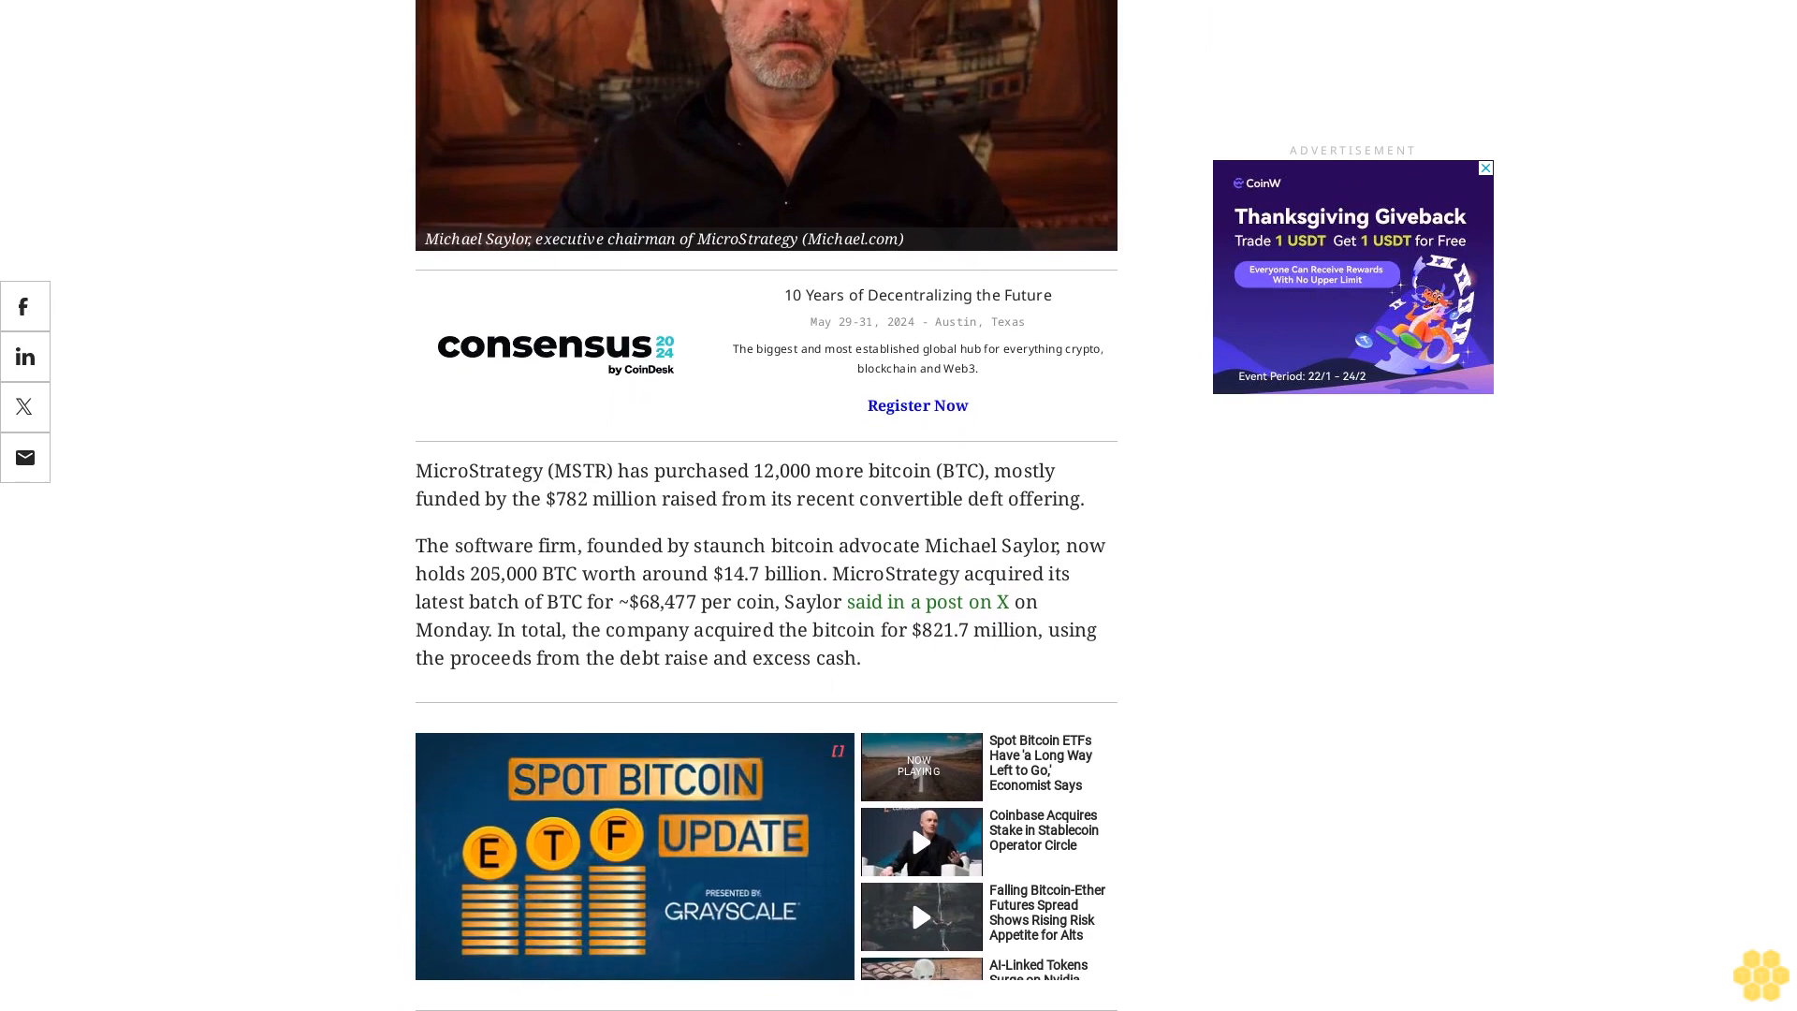
pyautogui.scroll(-3)
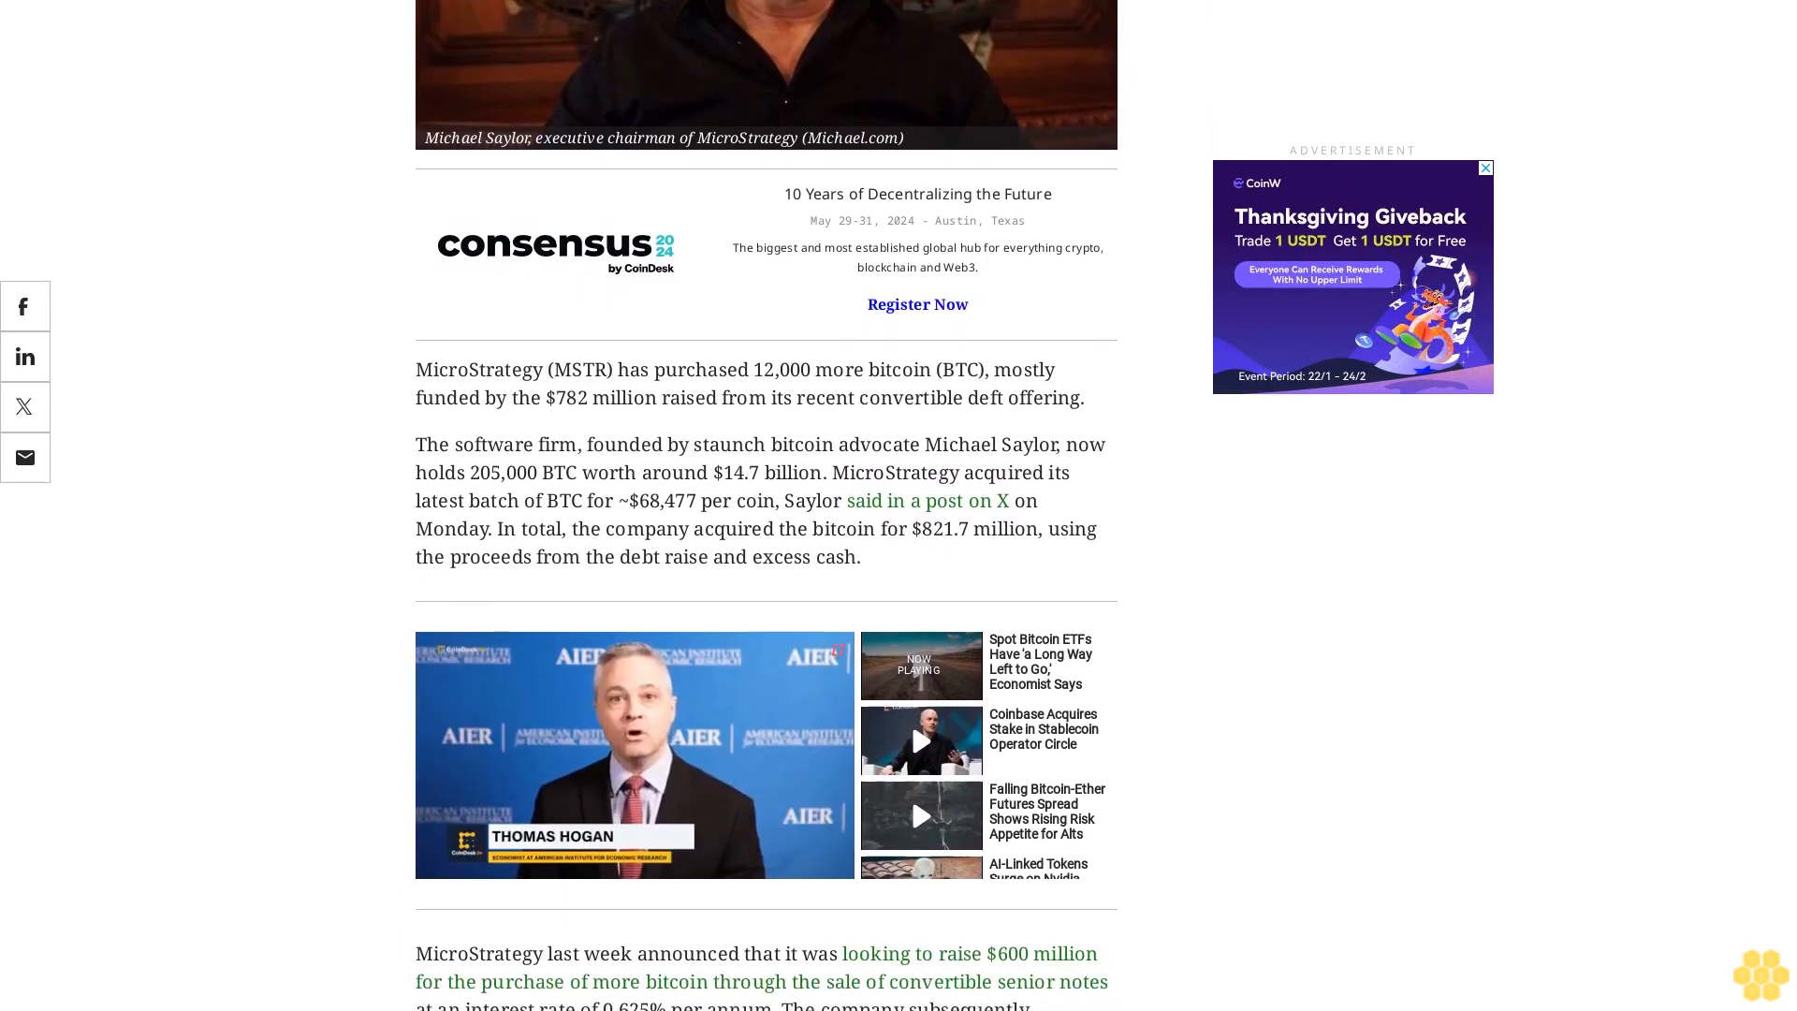
pyautogui.scroll(-3)
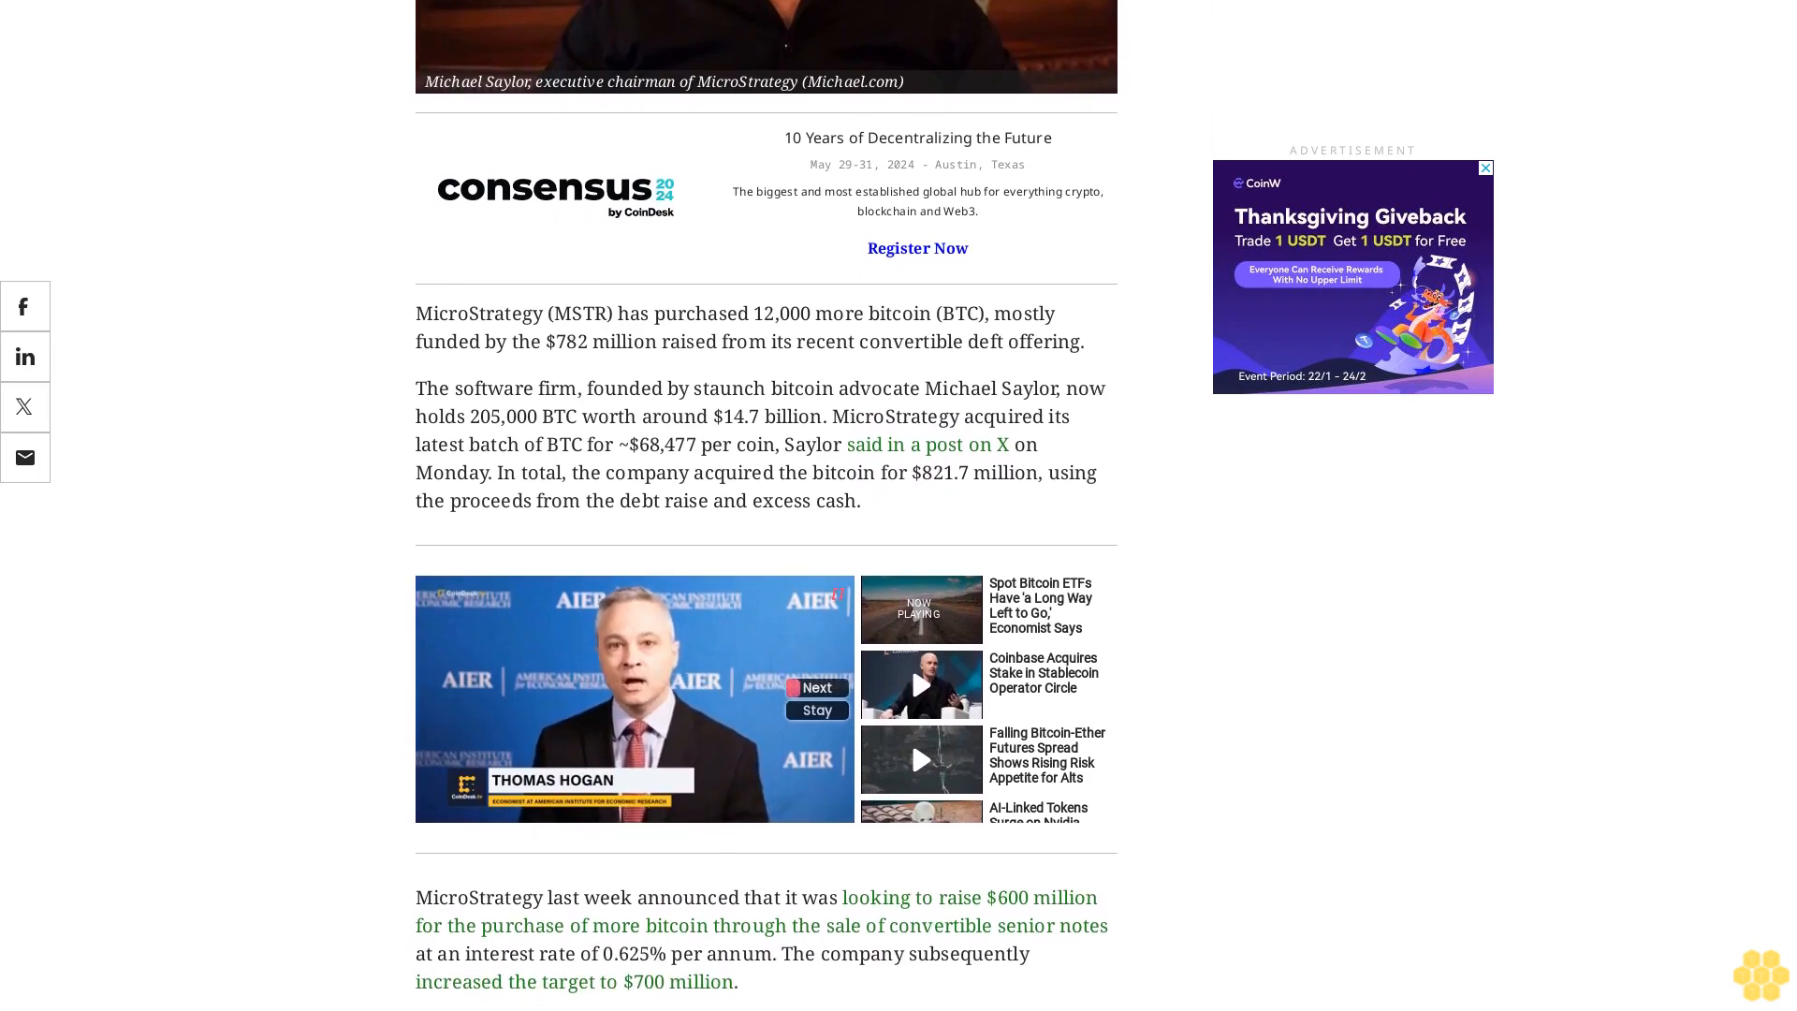
pyautogui.scroll(-3)
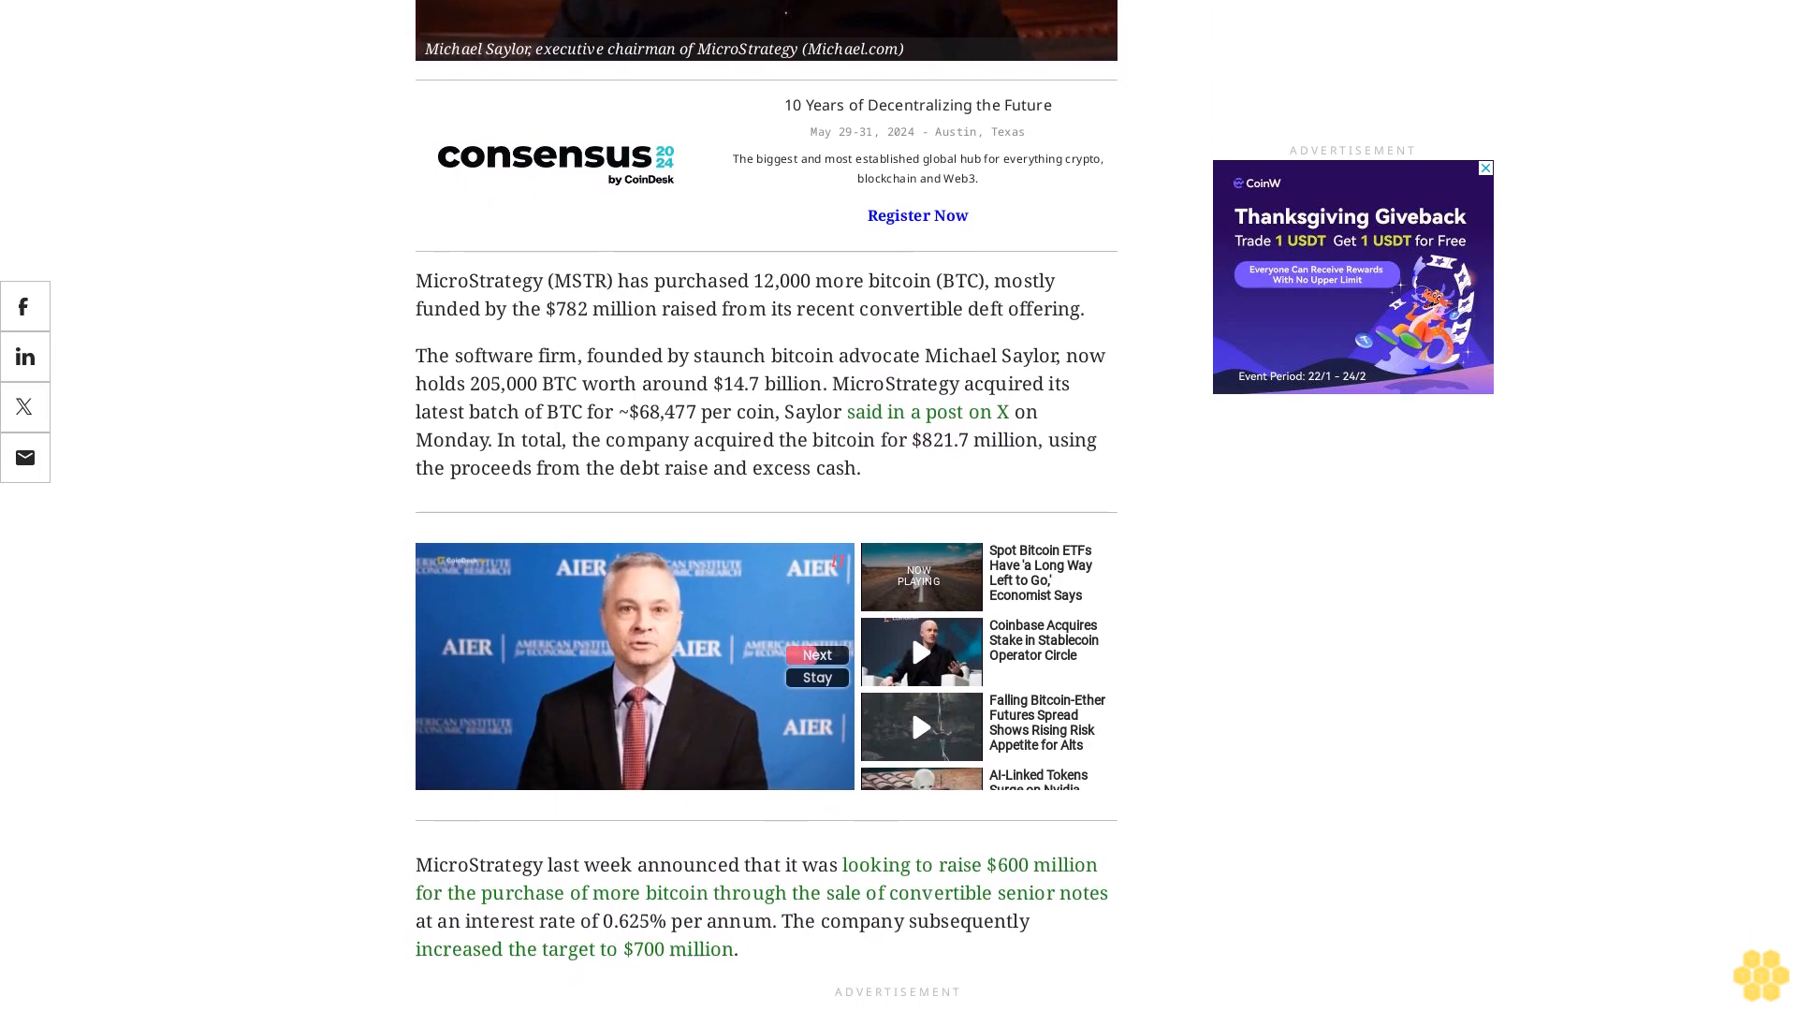
pyautogui.scroll(-3)
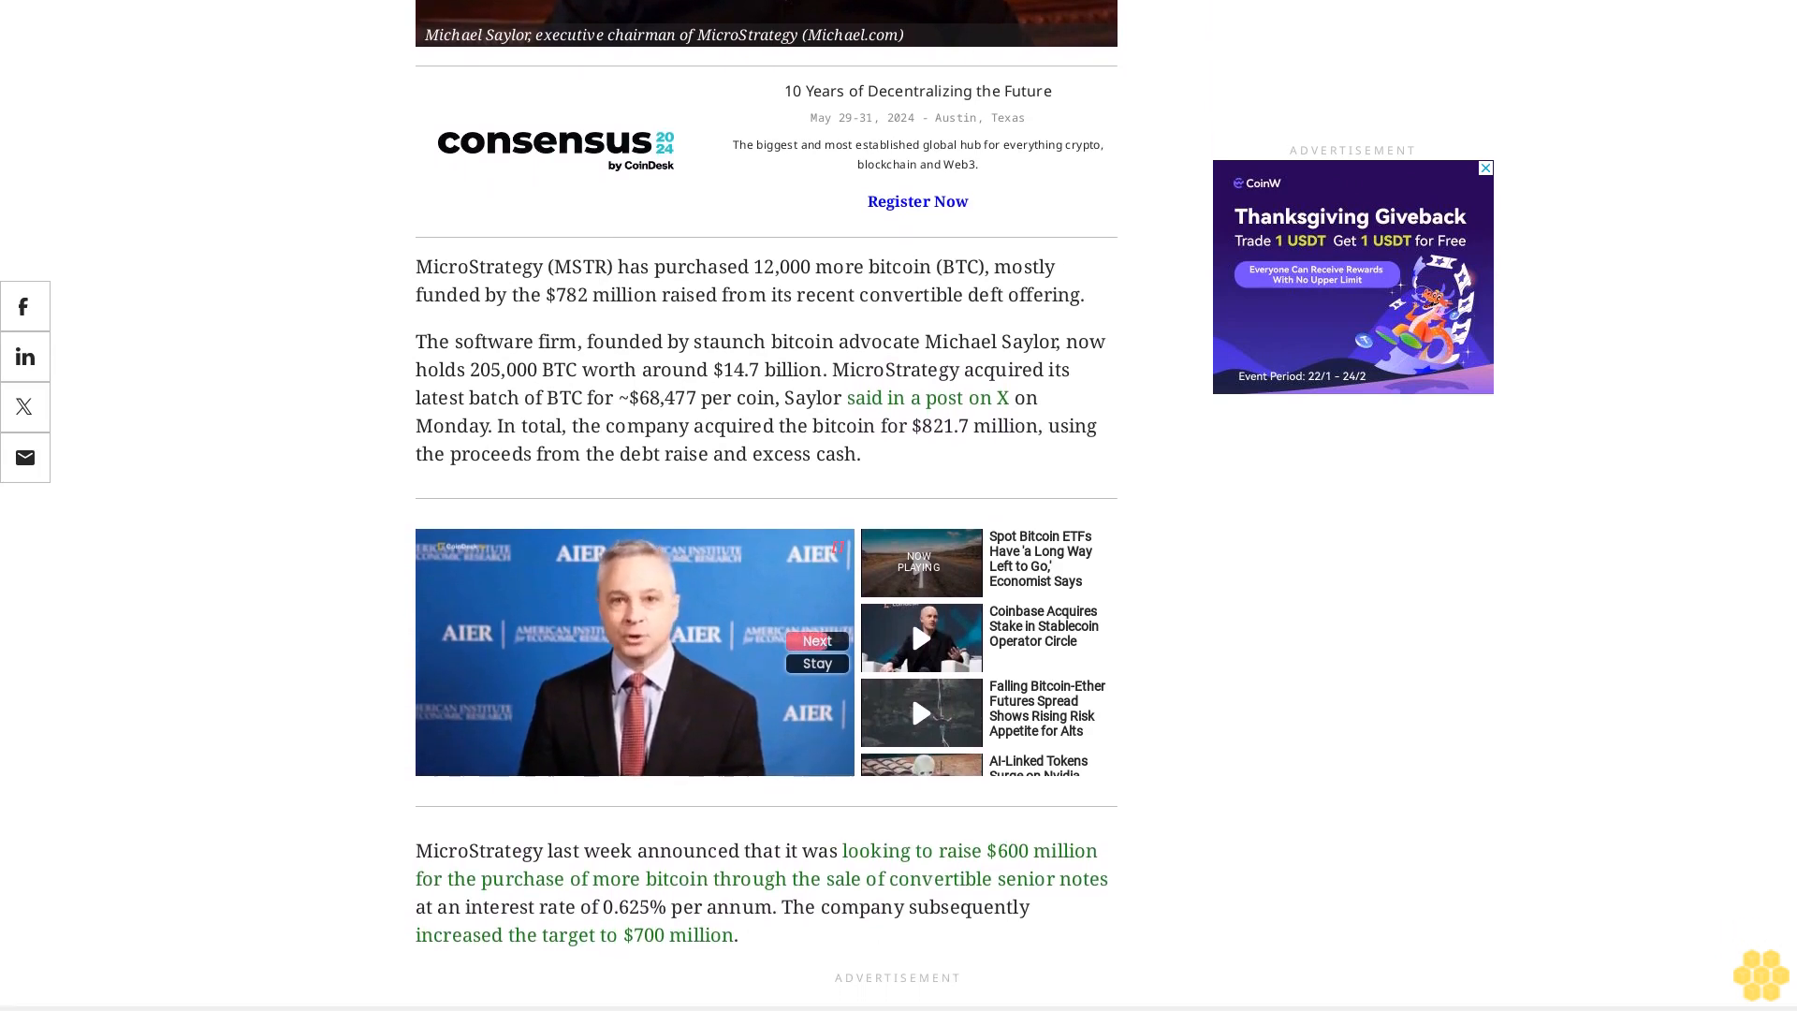
pyautogui.scroll(-3)
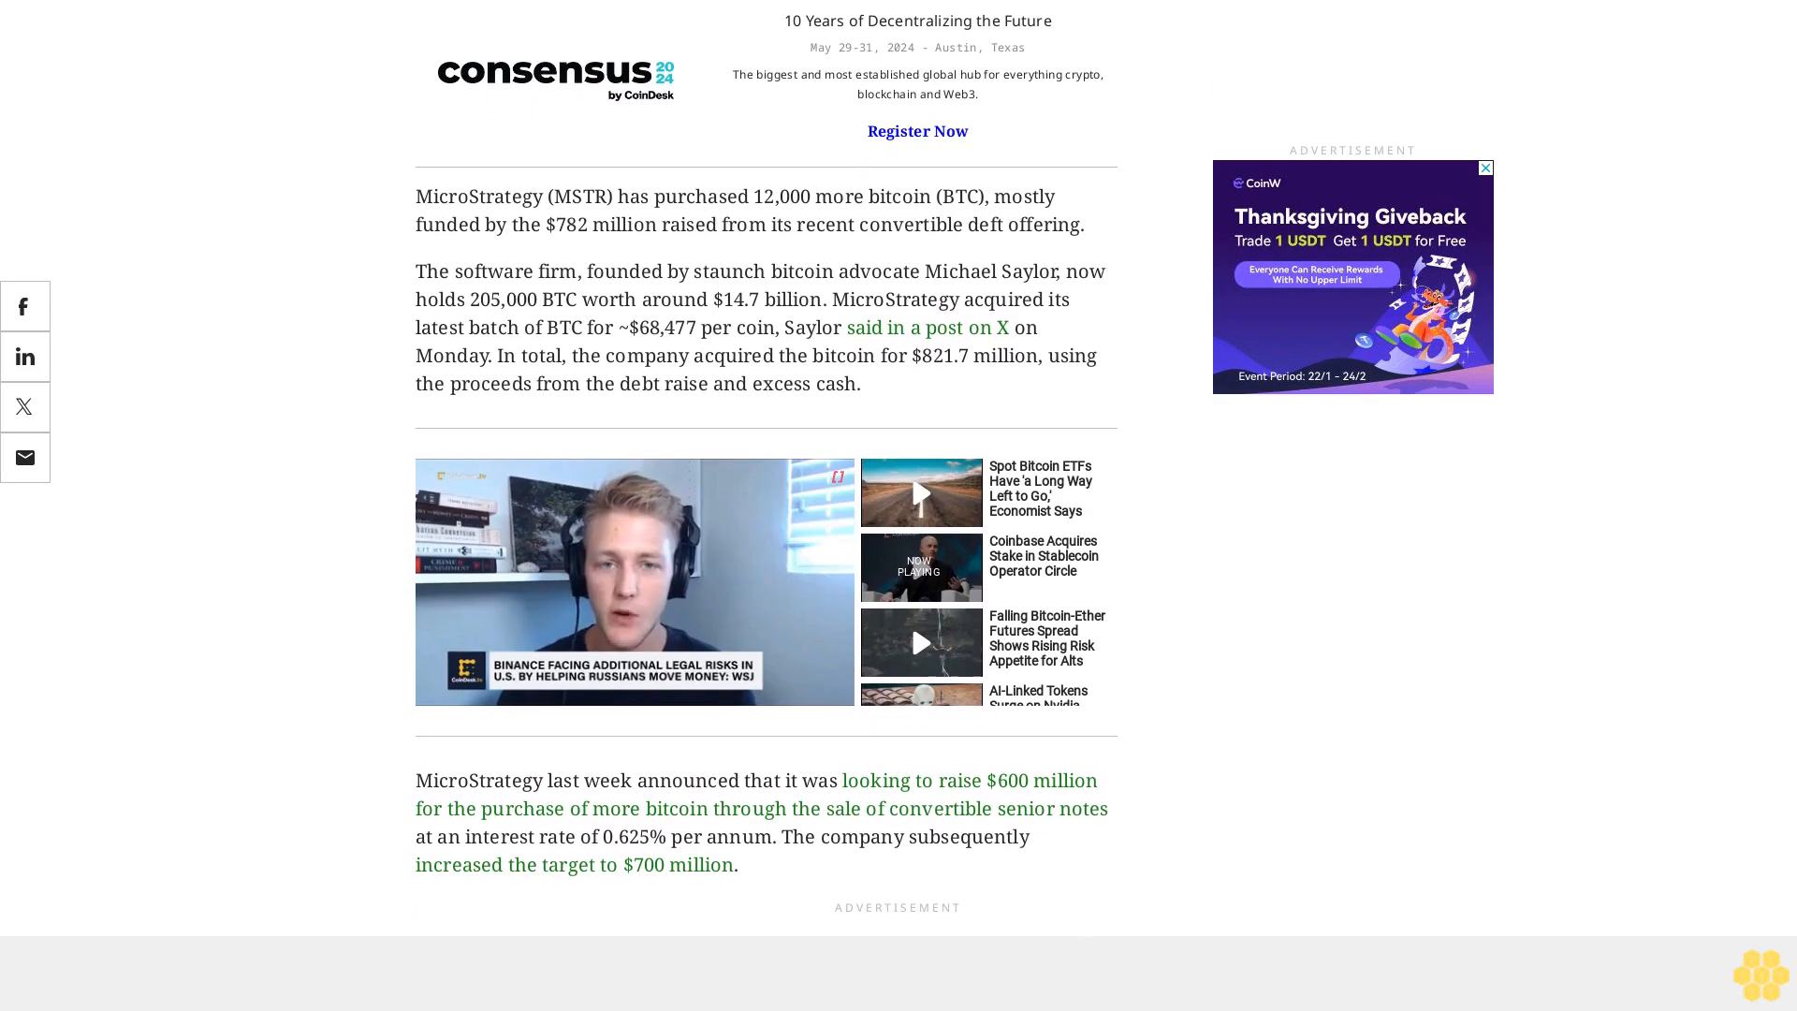
pyautogui.scroll(-3)
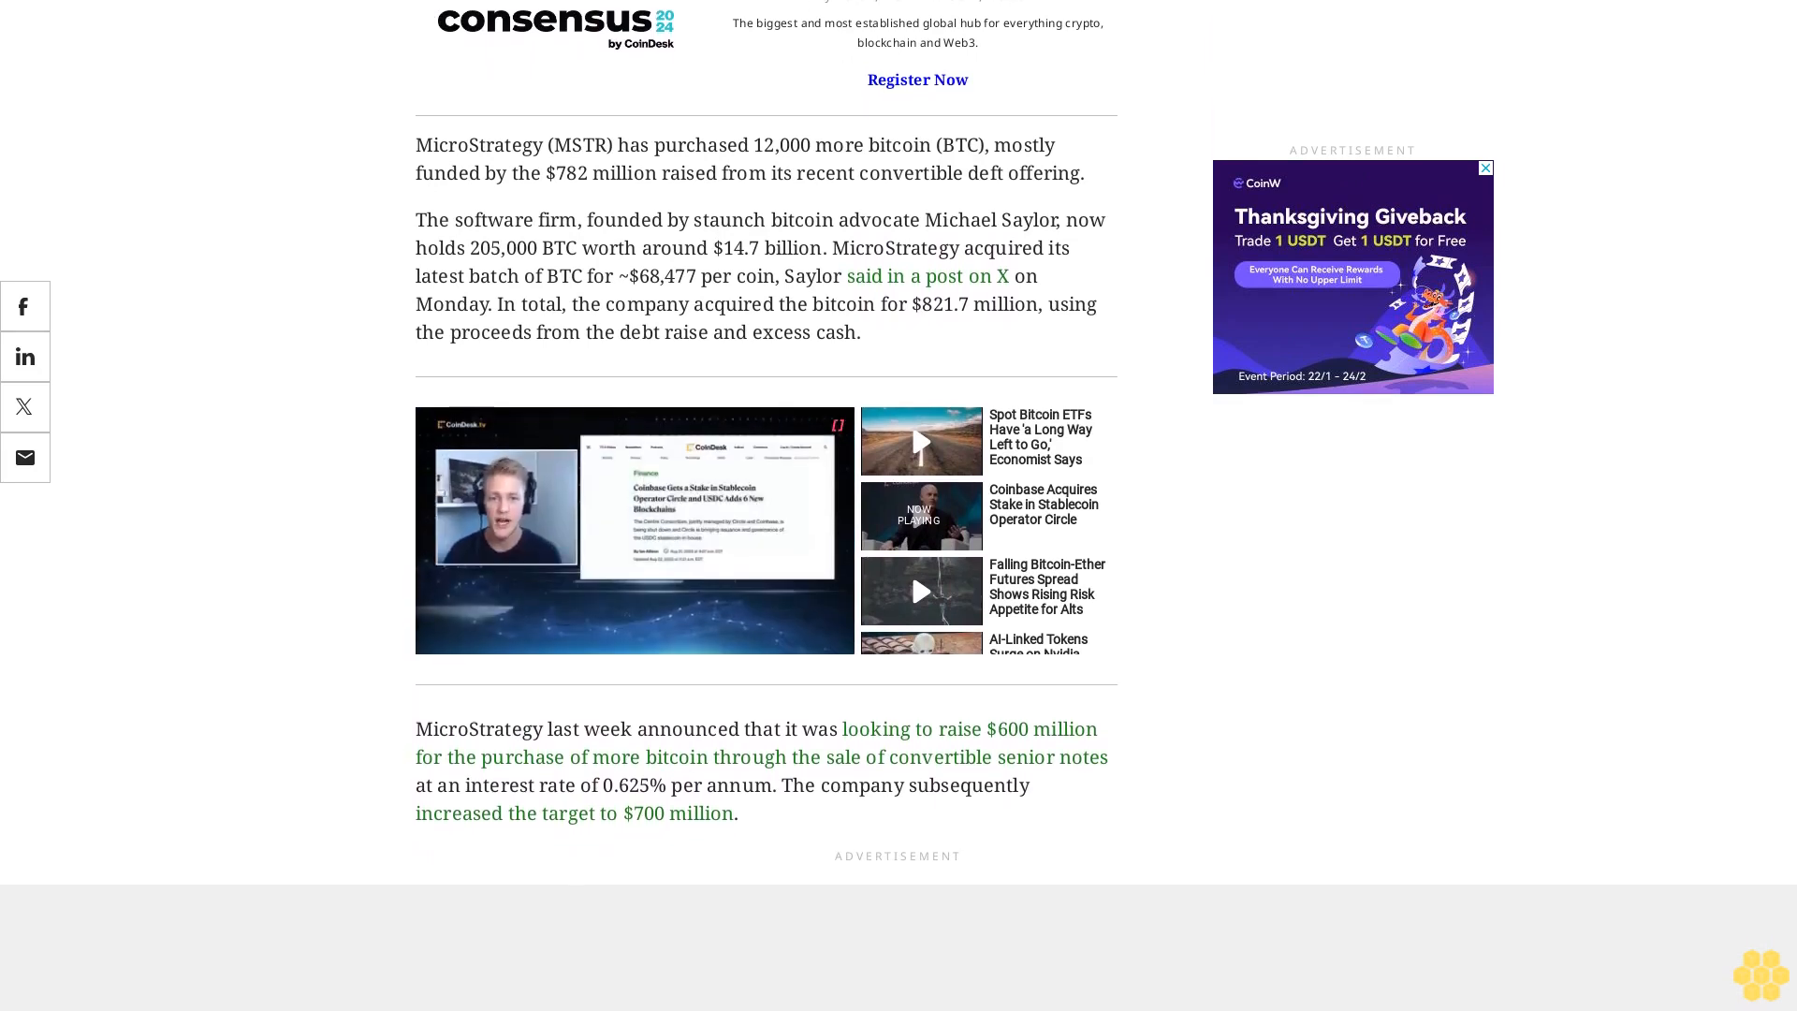
pyautogui.scroll(-3)
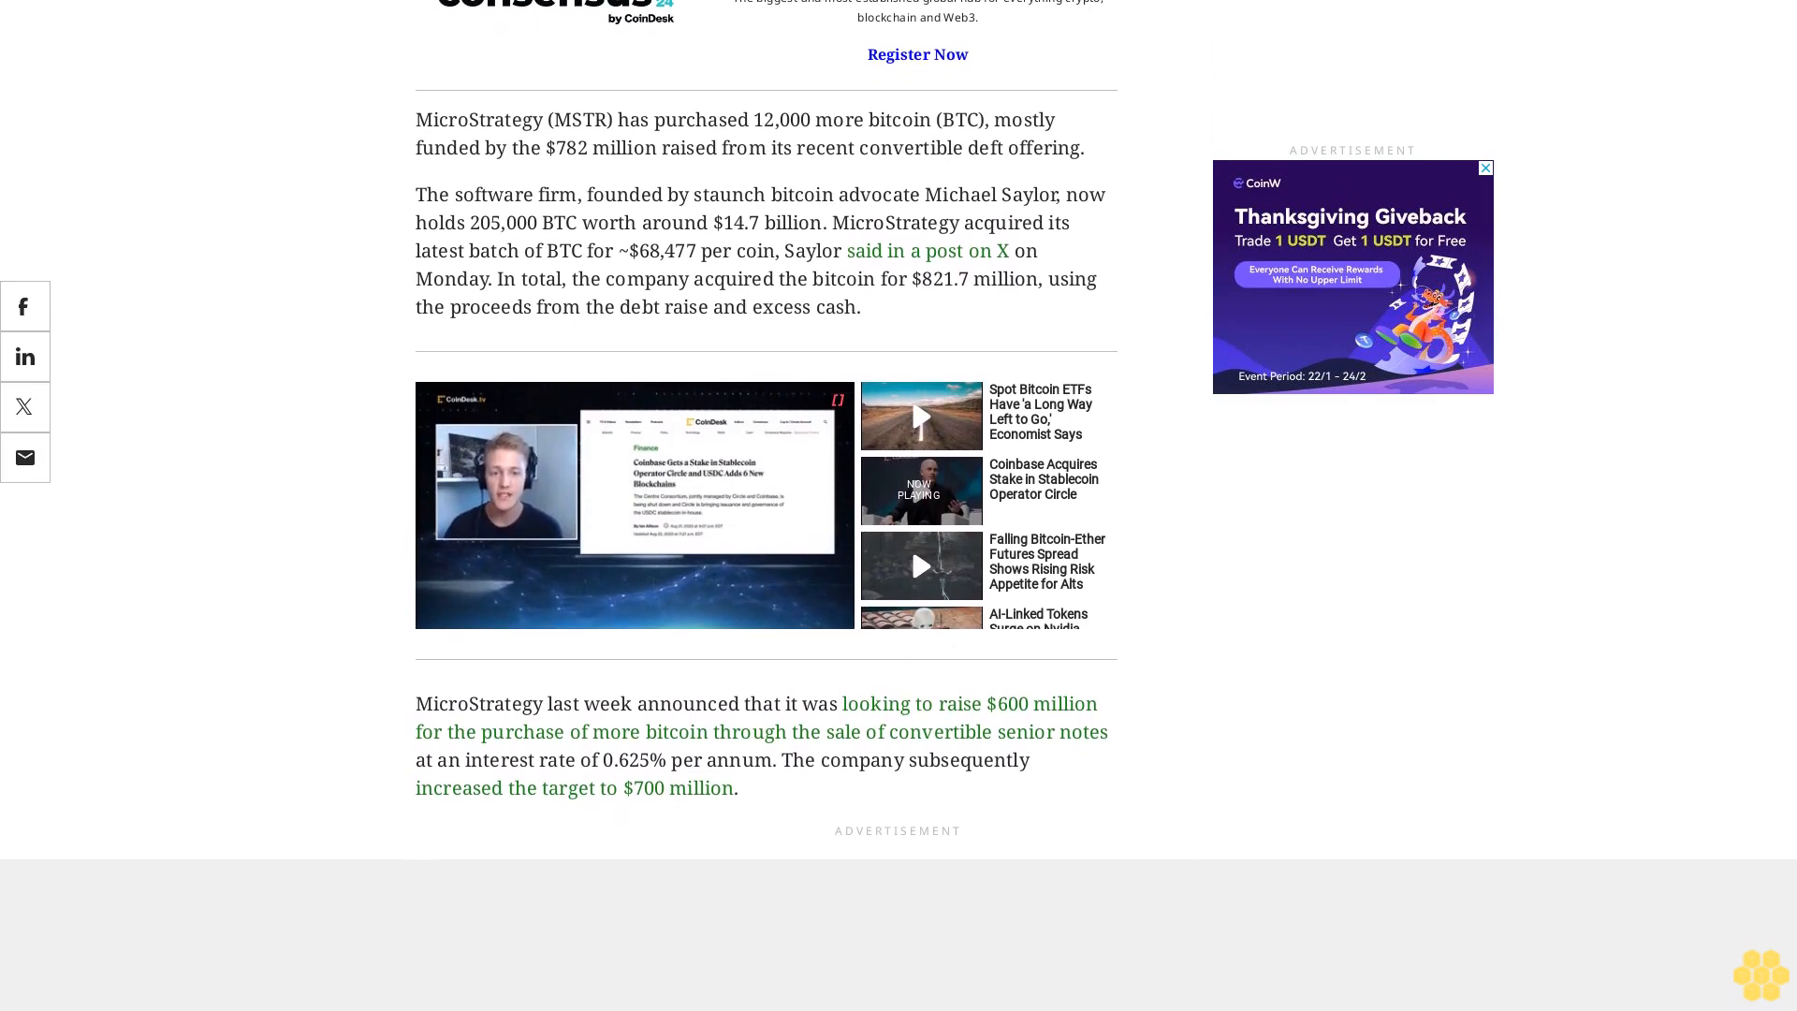
pyautogui.scroll(-3)
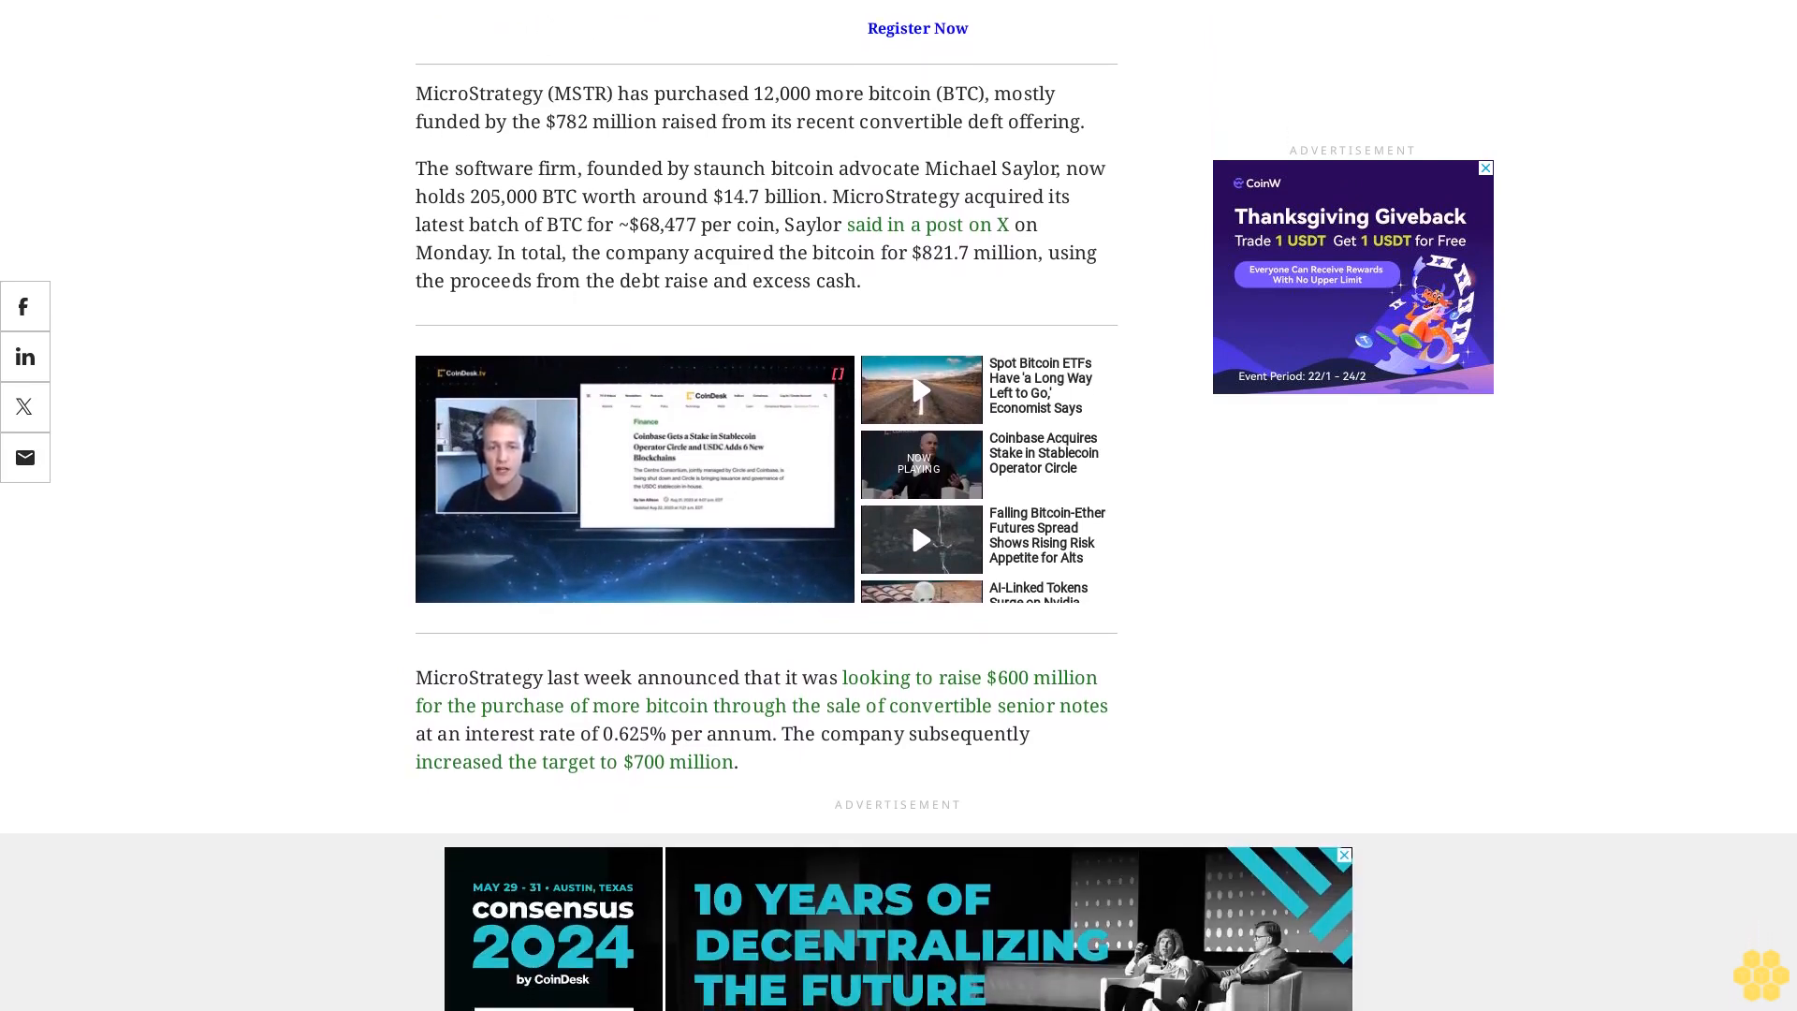
pyautogui.scroll(-3)
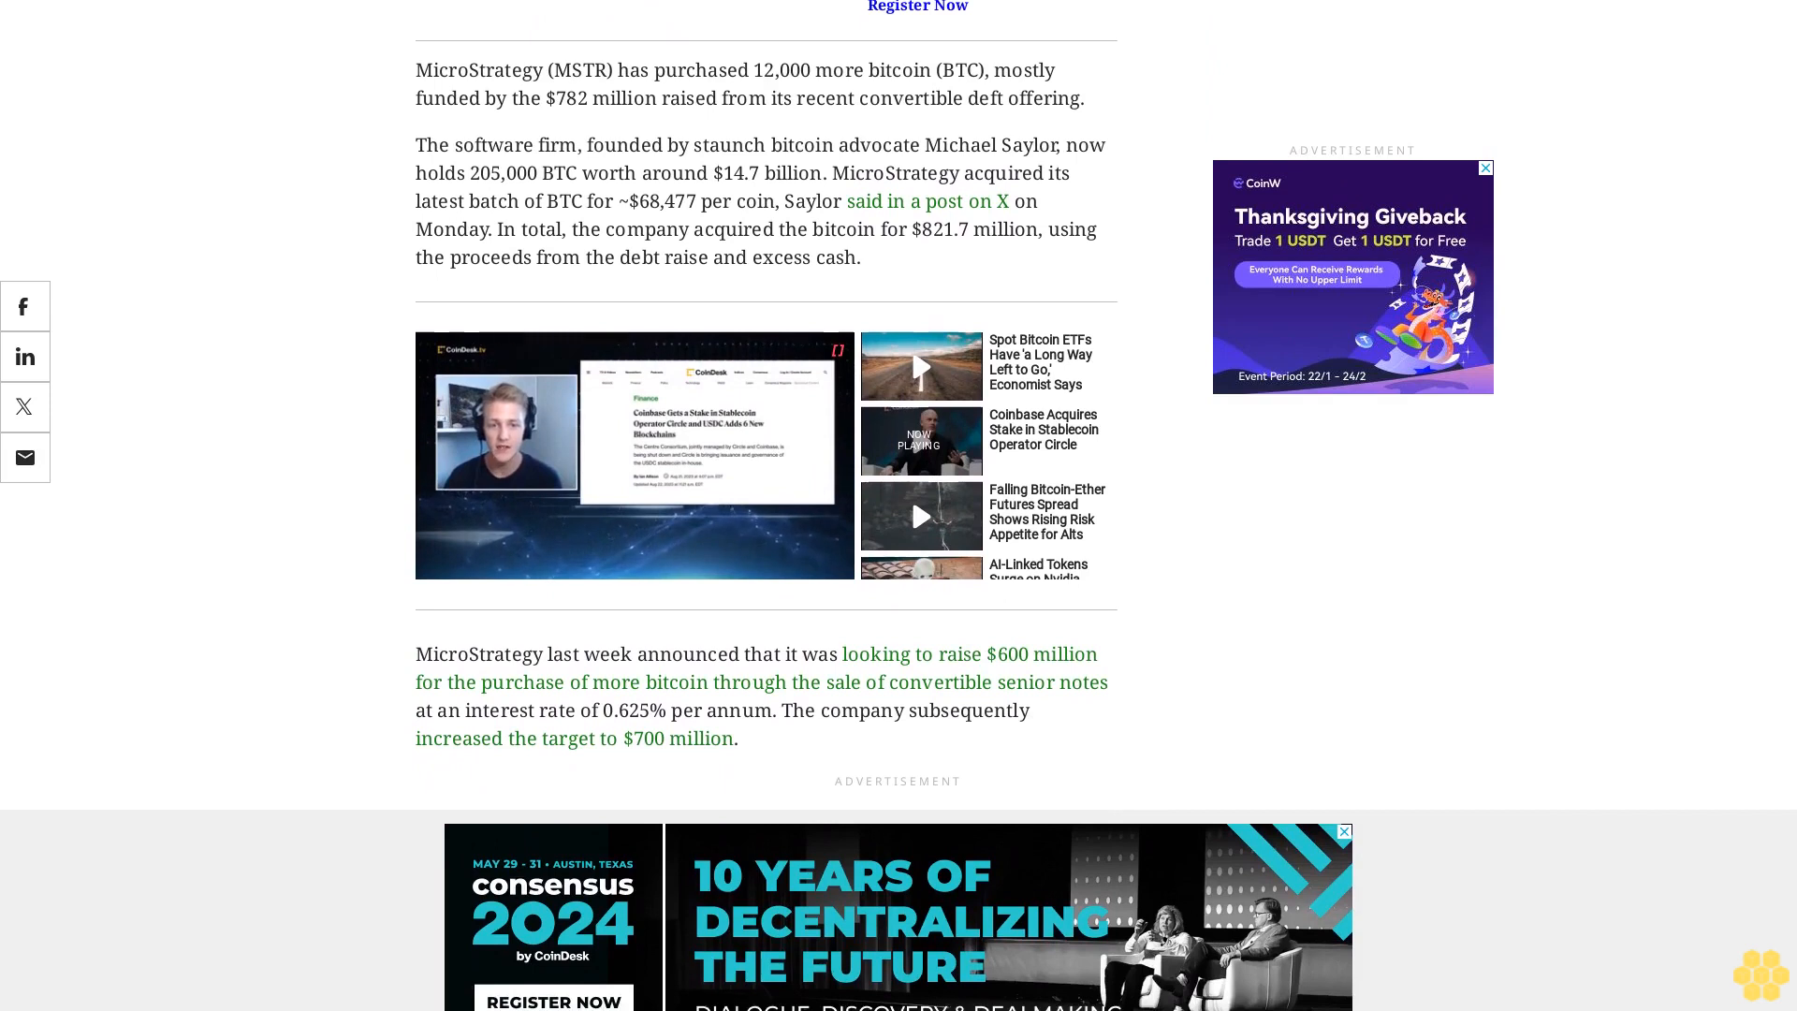
pyautogui.scroll(-3)
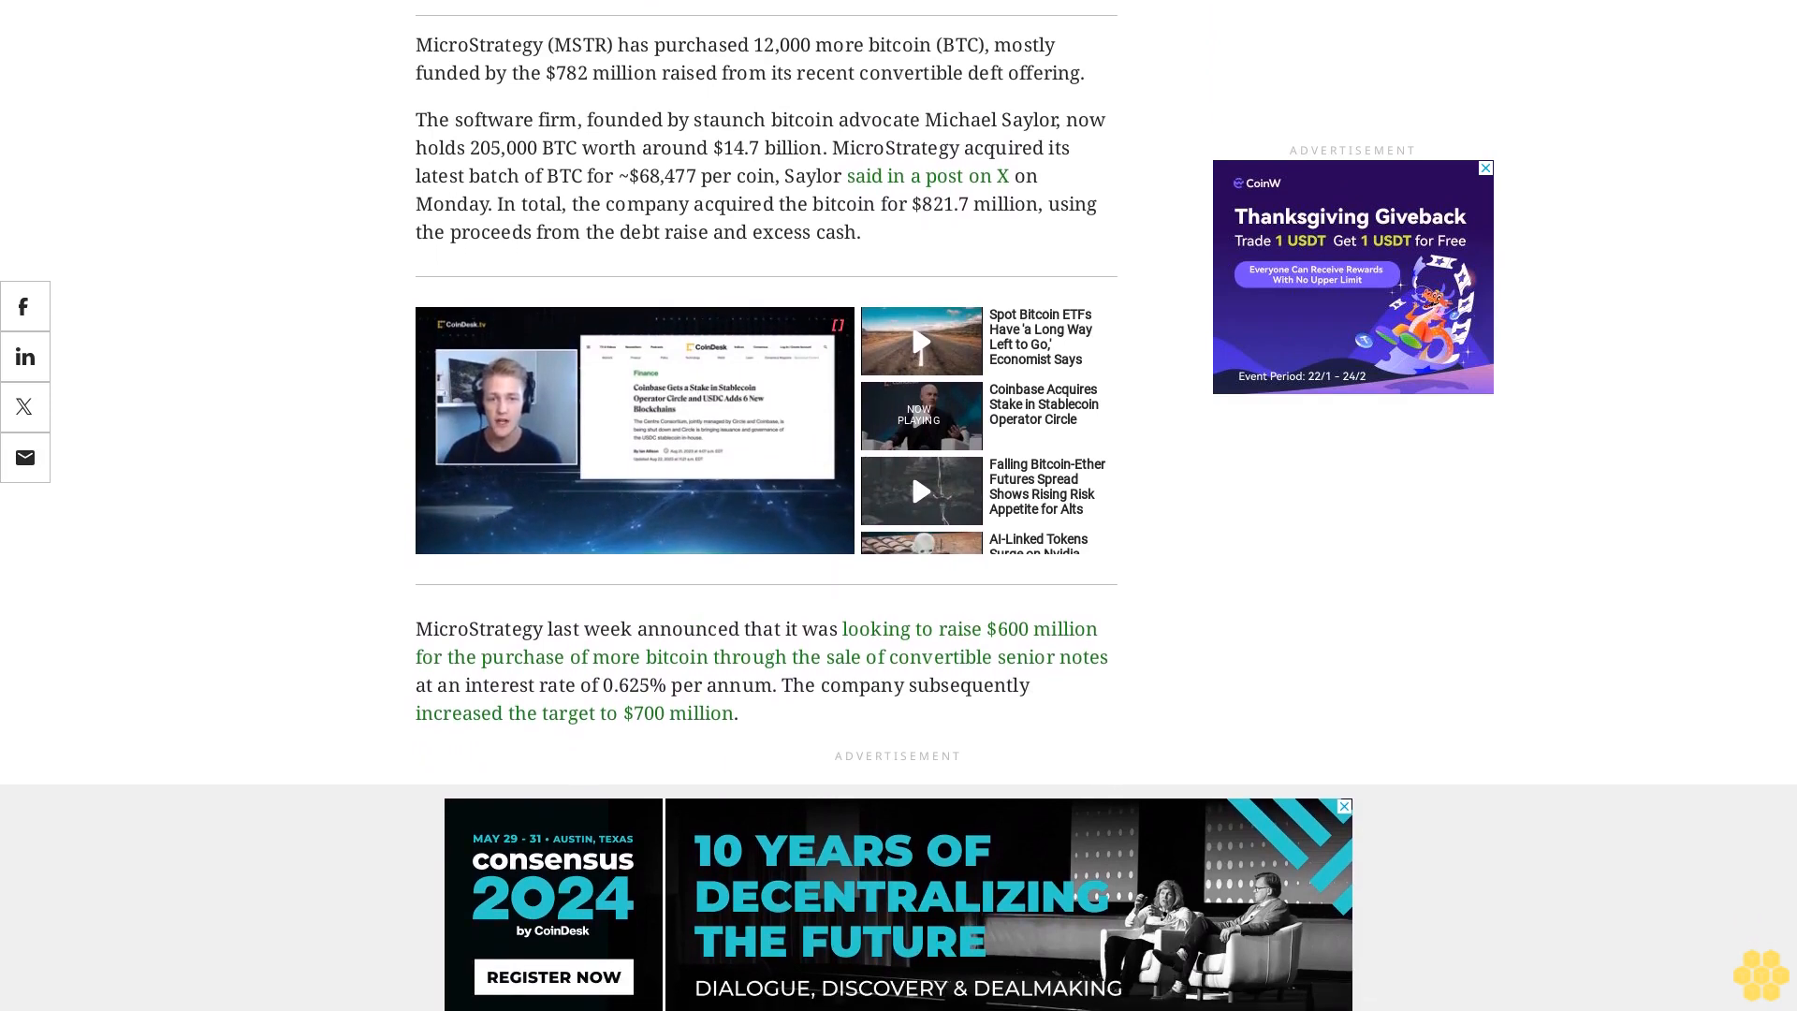
pyautogui.scroll(-3)
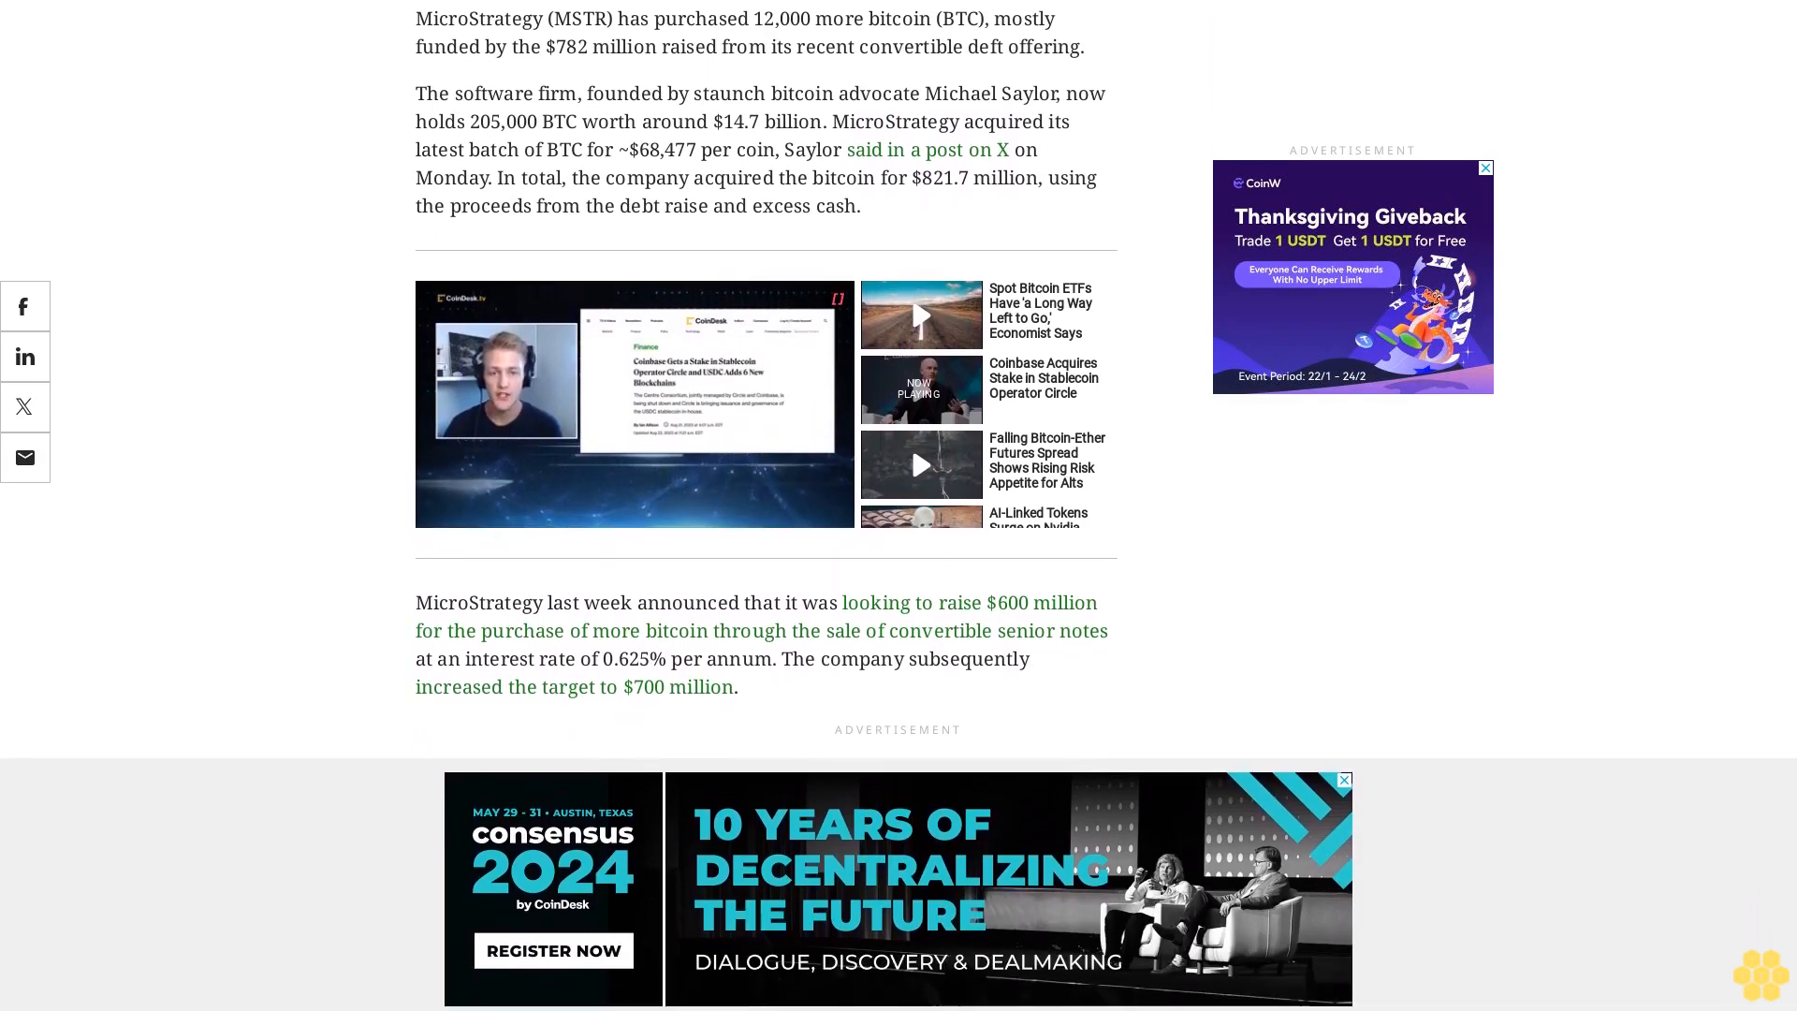
pyautogui.scroll(-3)
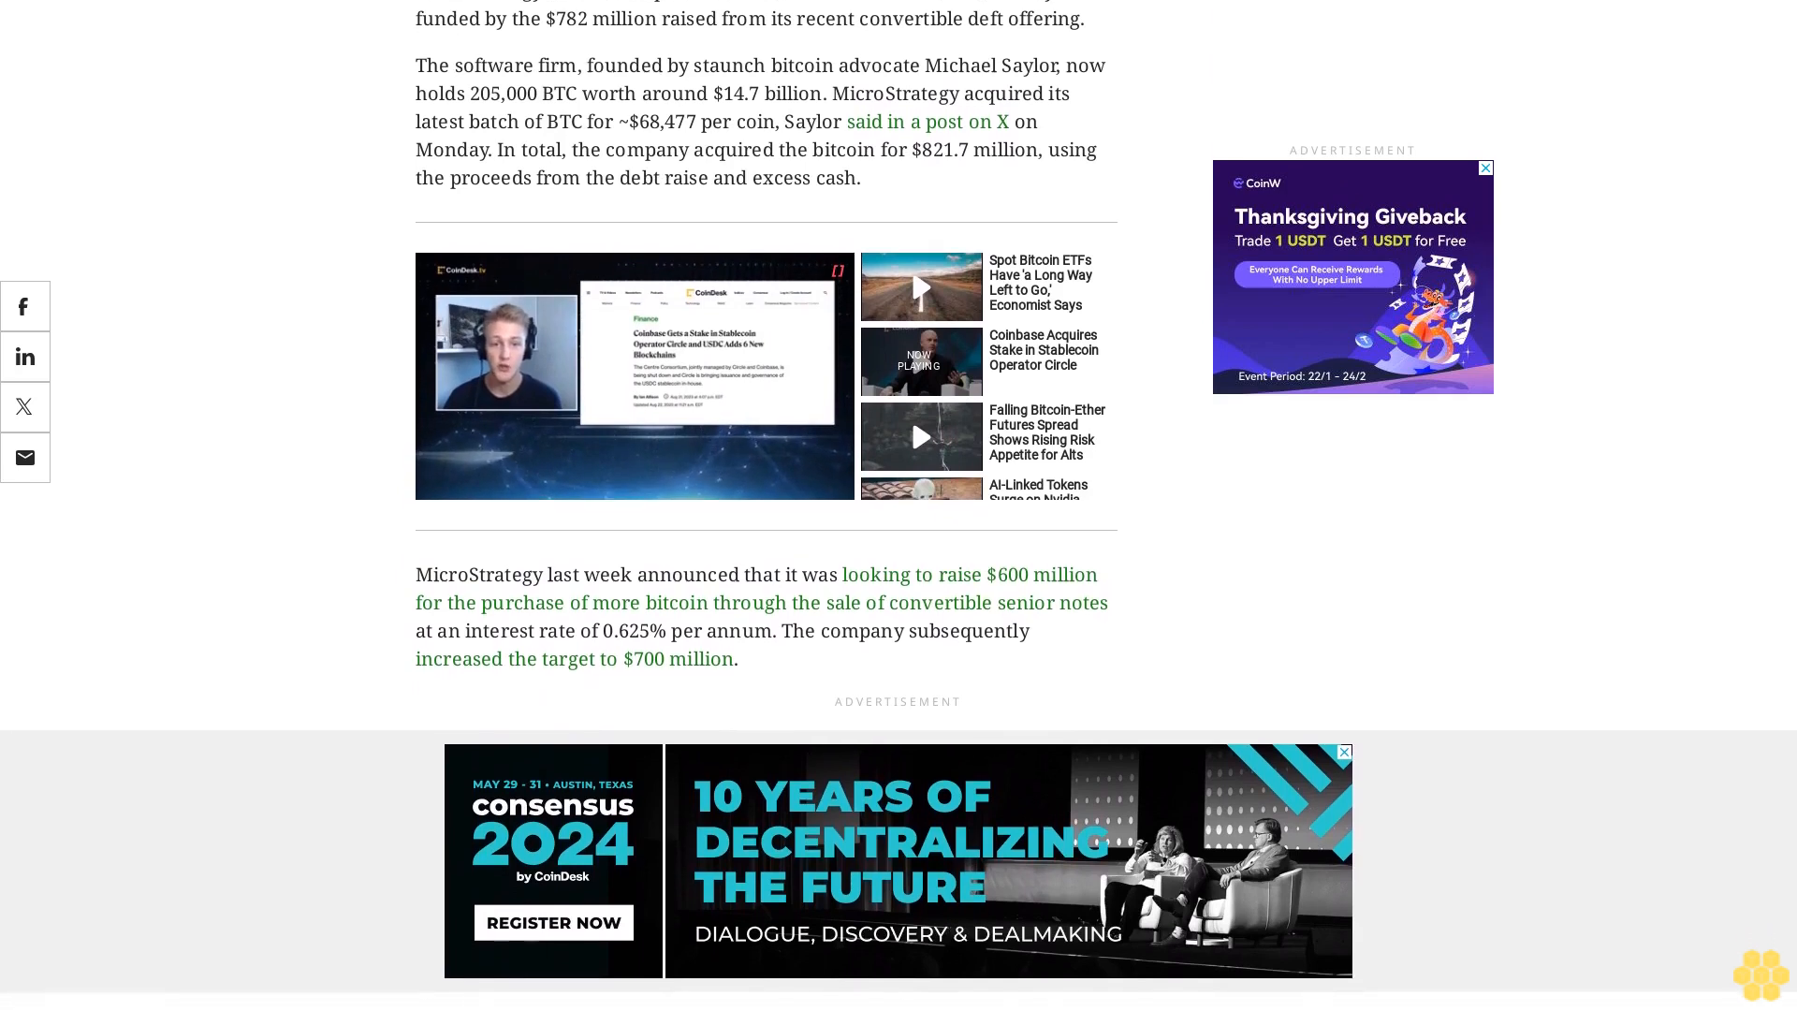